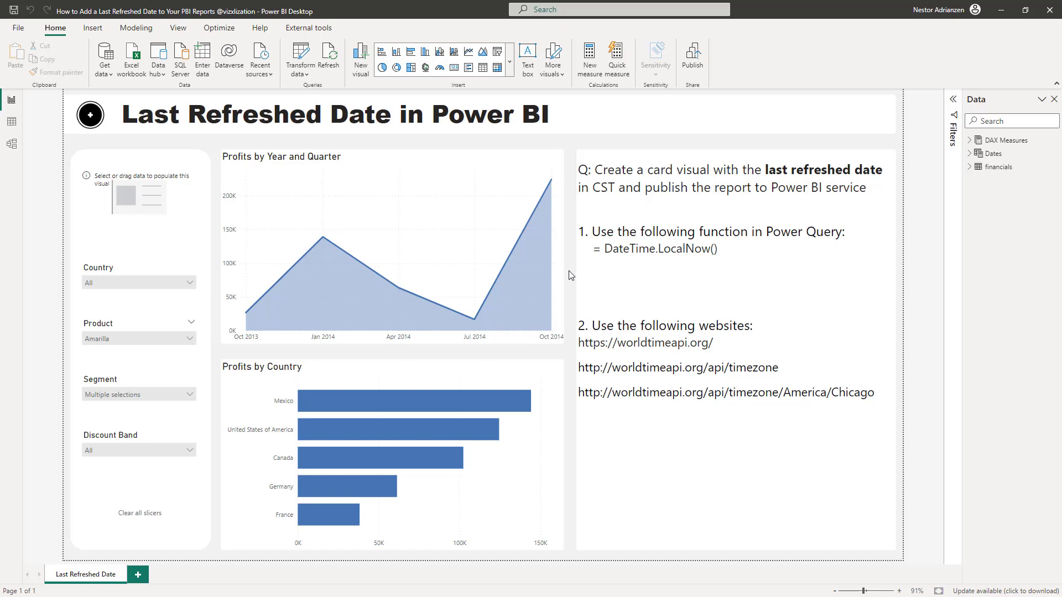
Step: Set Query1's formula to = DateTime.LocalNow() and run it
click(595, 193)
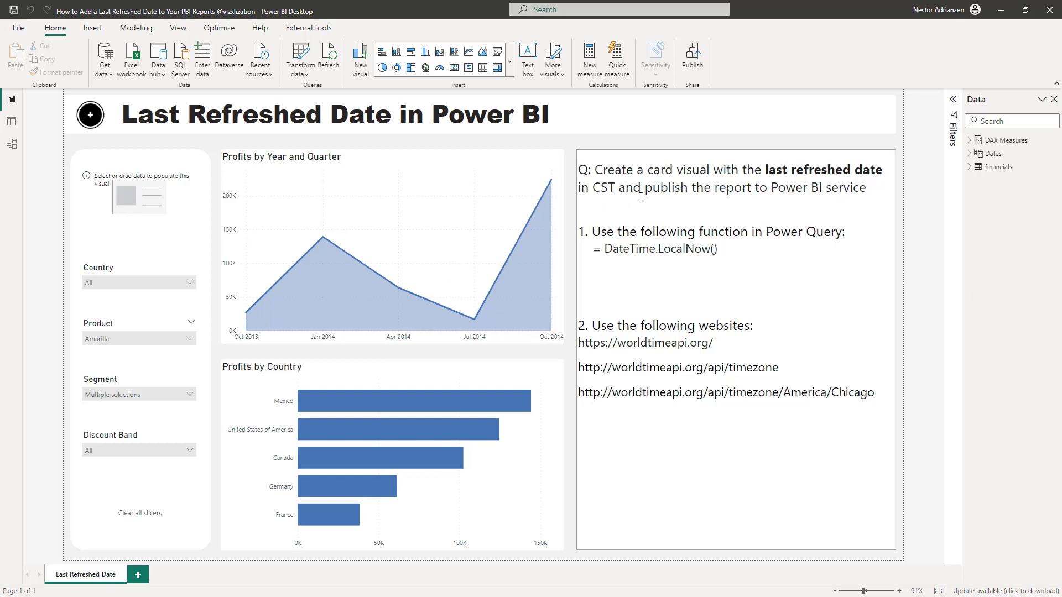
mouse_move(576, 280)
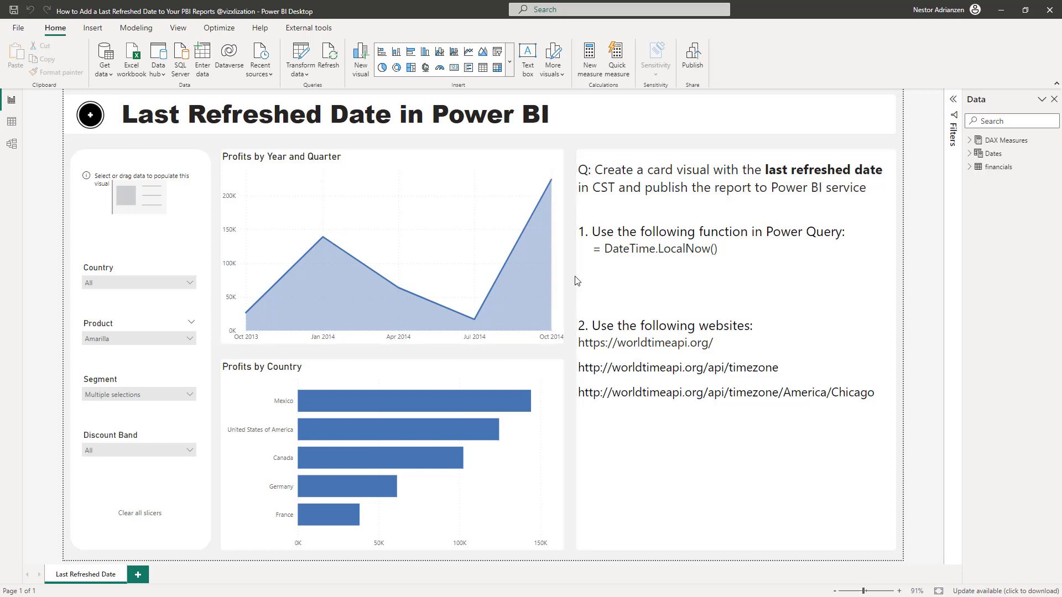
click(658, 259)
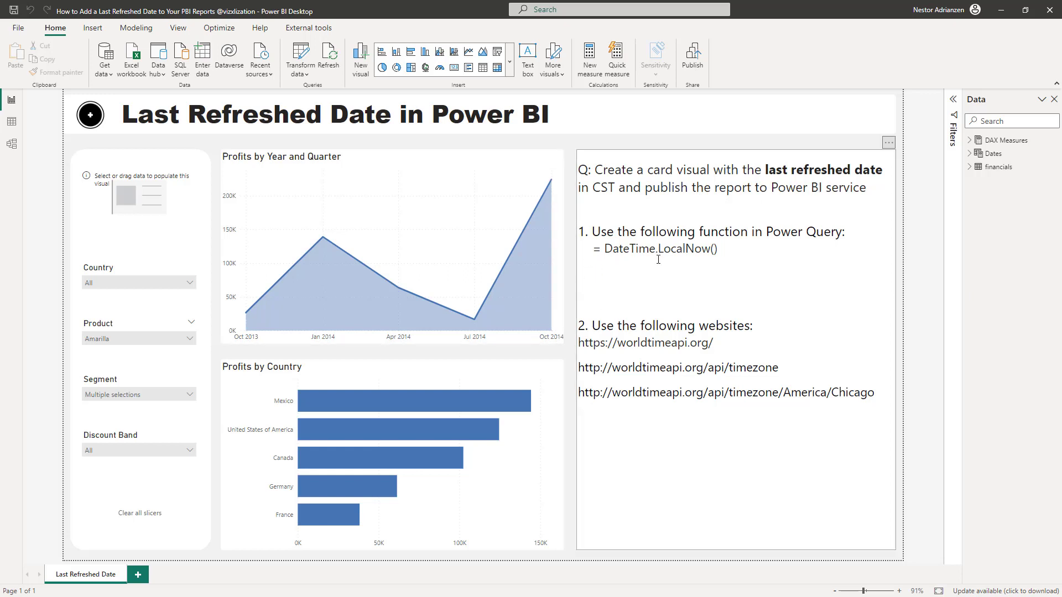
drag(631, 248, 717, 249)
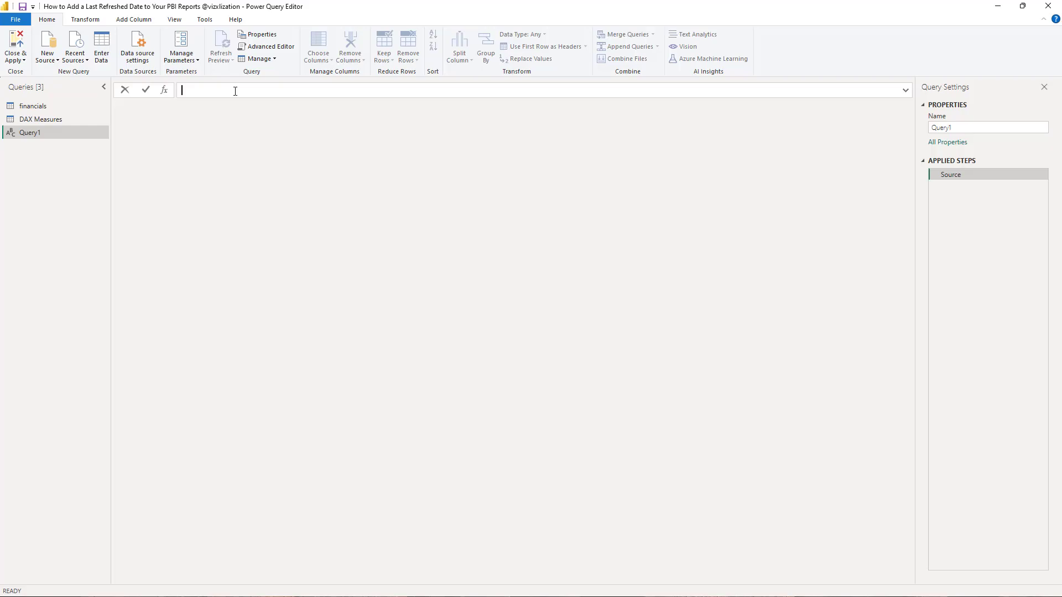
text(= DateTime.LocalNow())
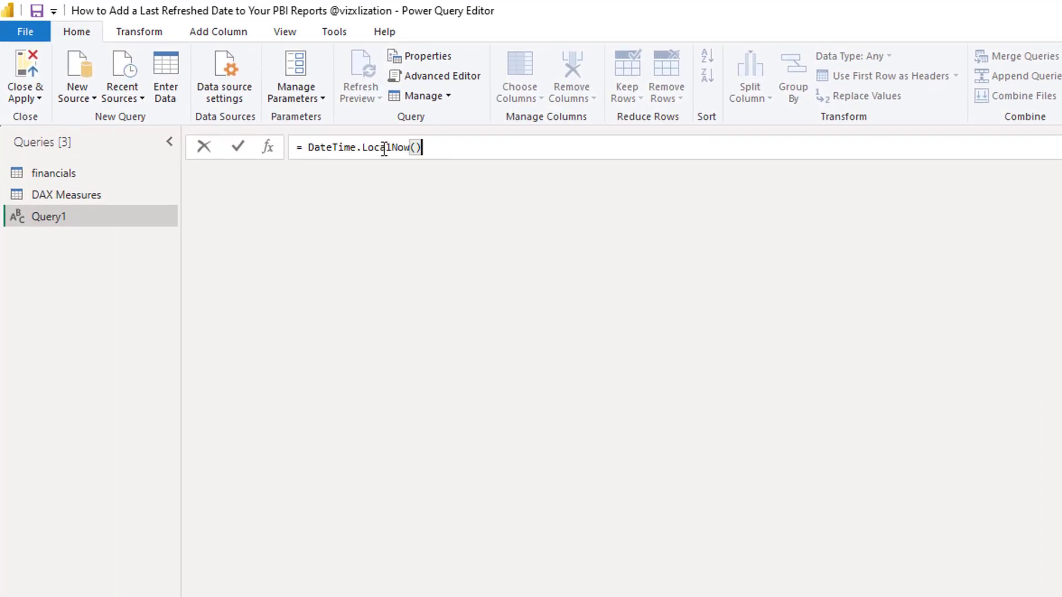
mouse_move(639, 289)
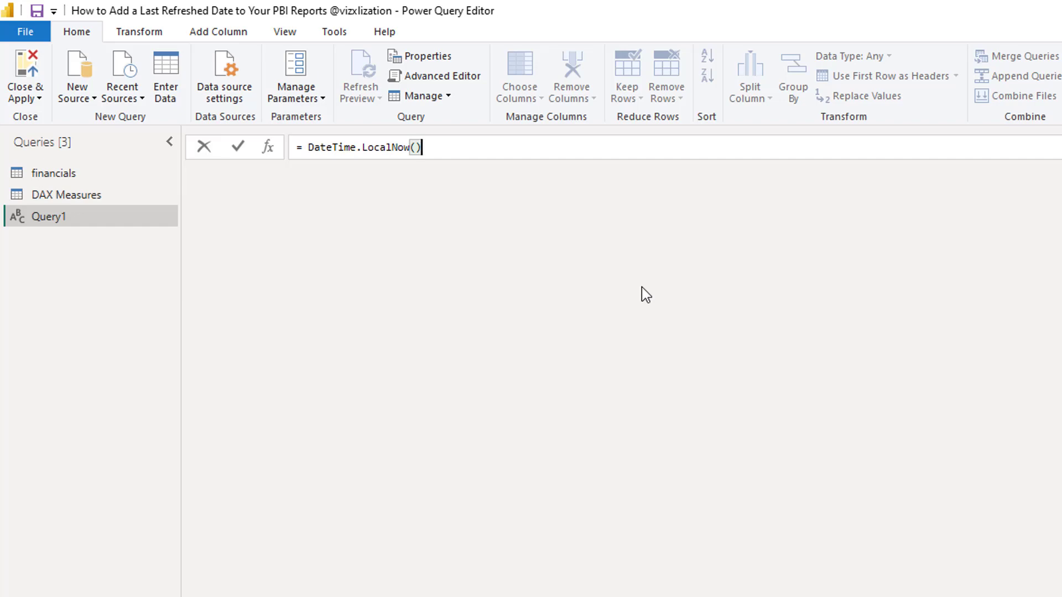
mouse_move(635, 237)
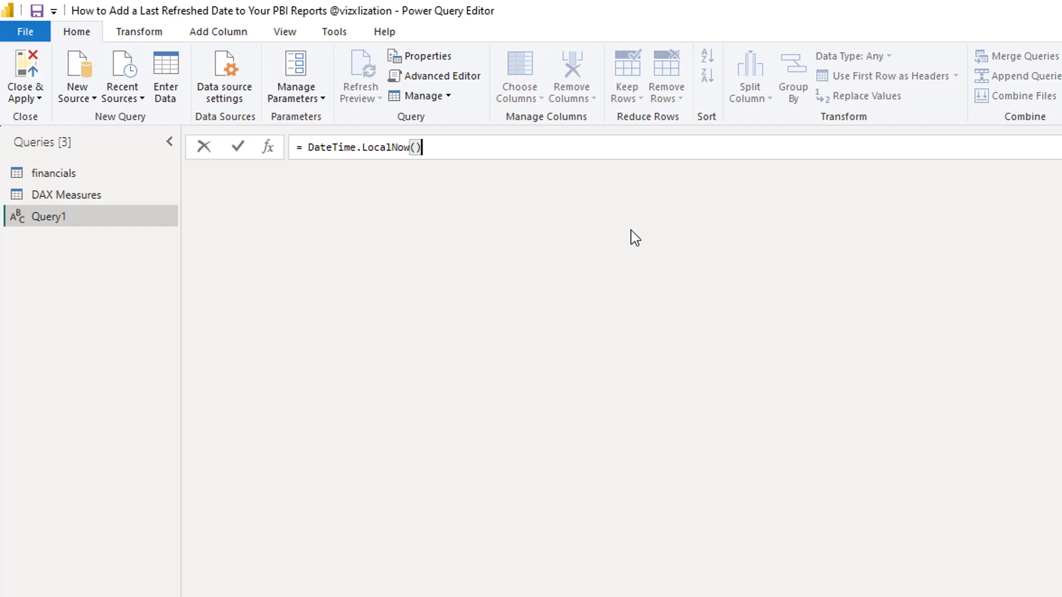
mouse_move(243, 158)
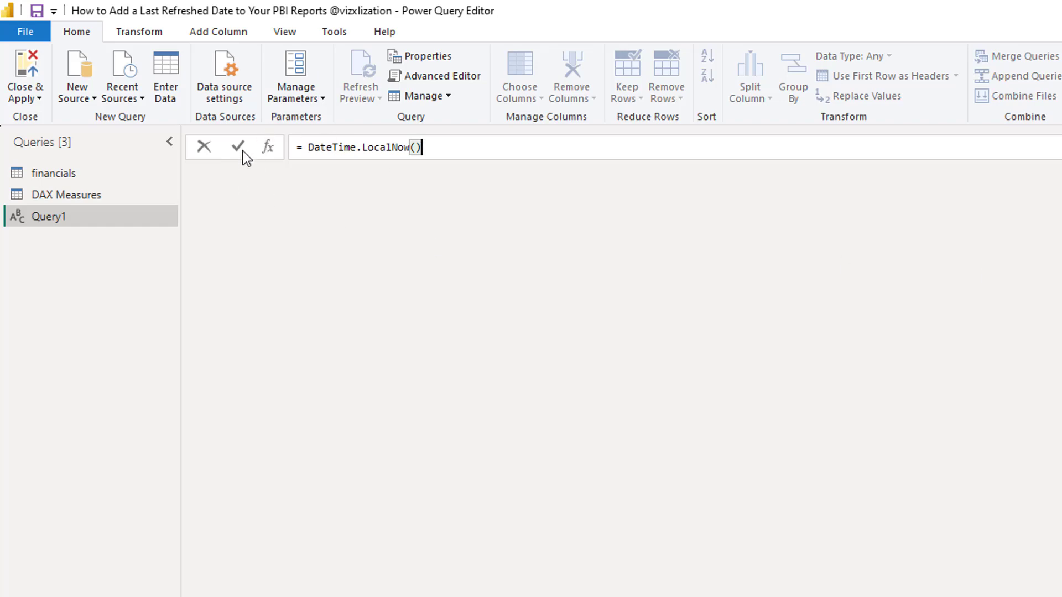
click(236, 147)
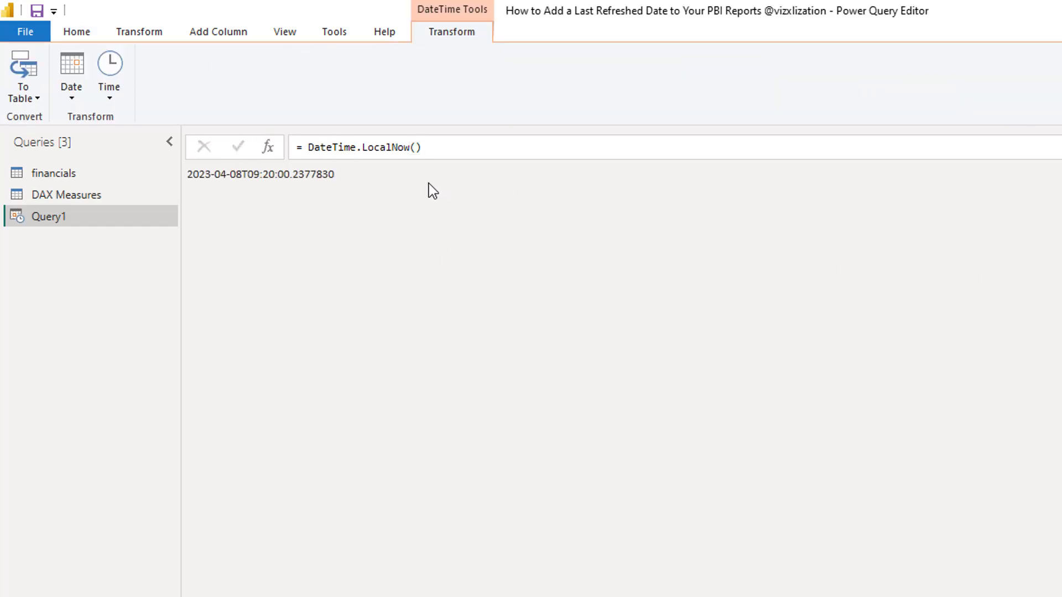
mouse_move(418, 170)
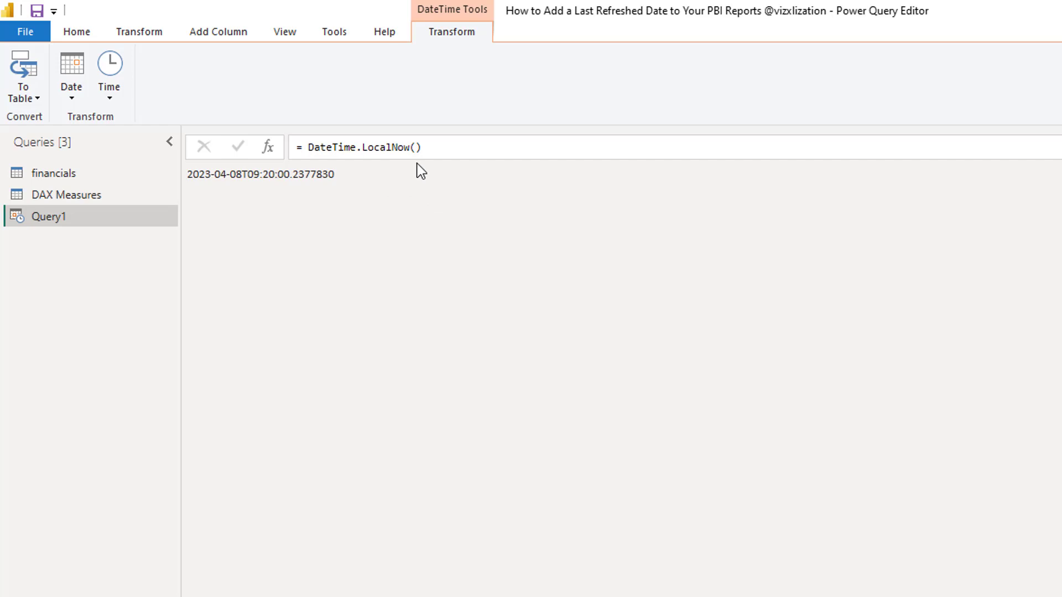
Step: Convert the returned datetime value into a one-row table via To Table
click(23, 93)
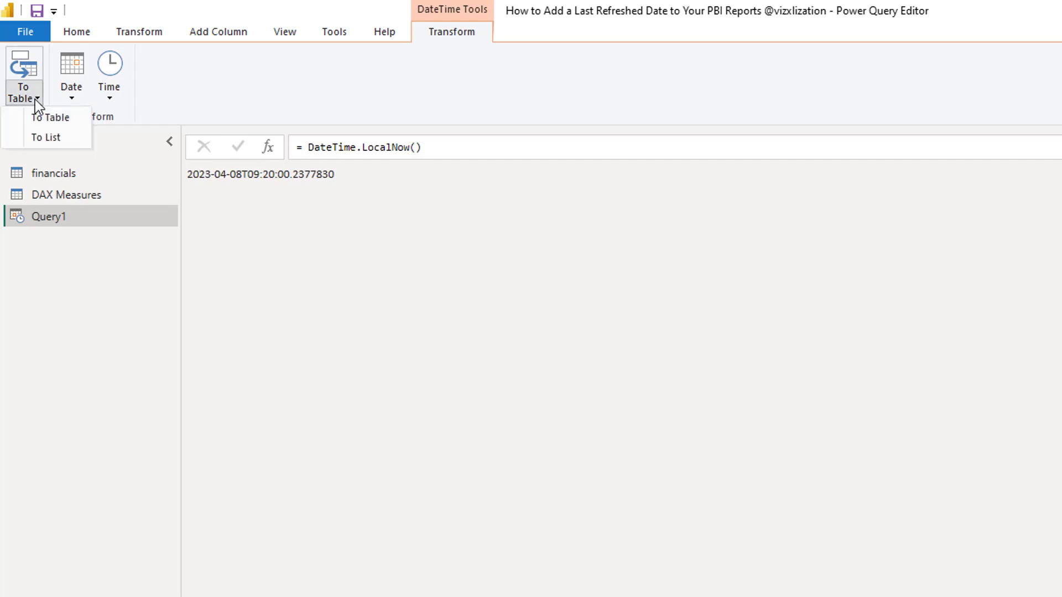
click(49, 117)
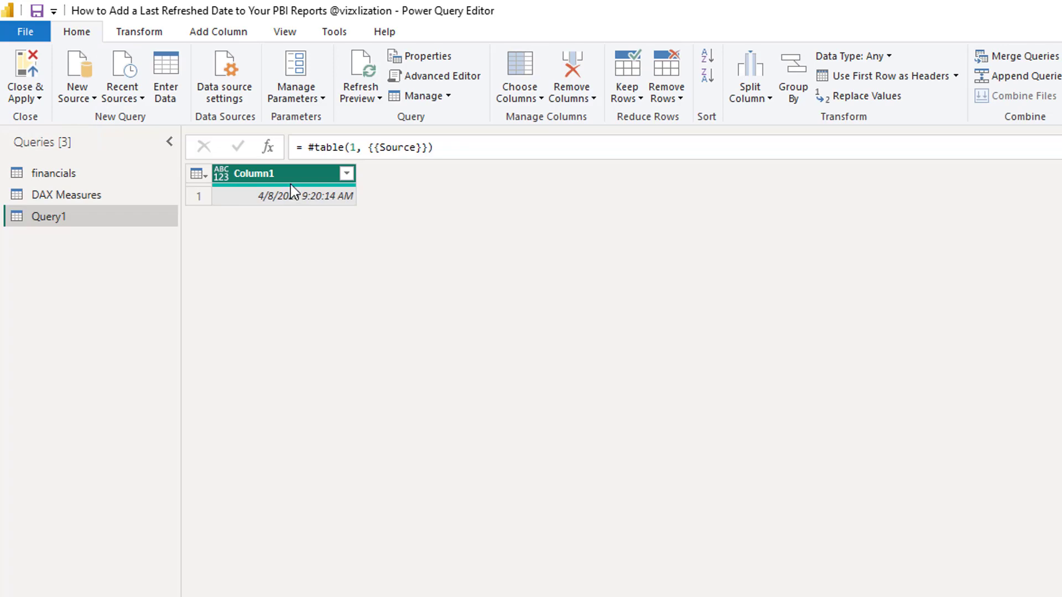
Step: Rename Column1 to DateTime and duplicate it for the Date and Time columns
double_click(253, 173)
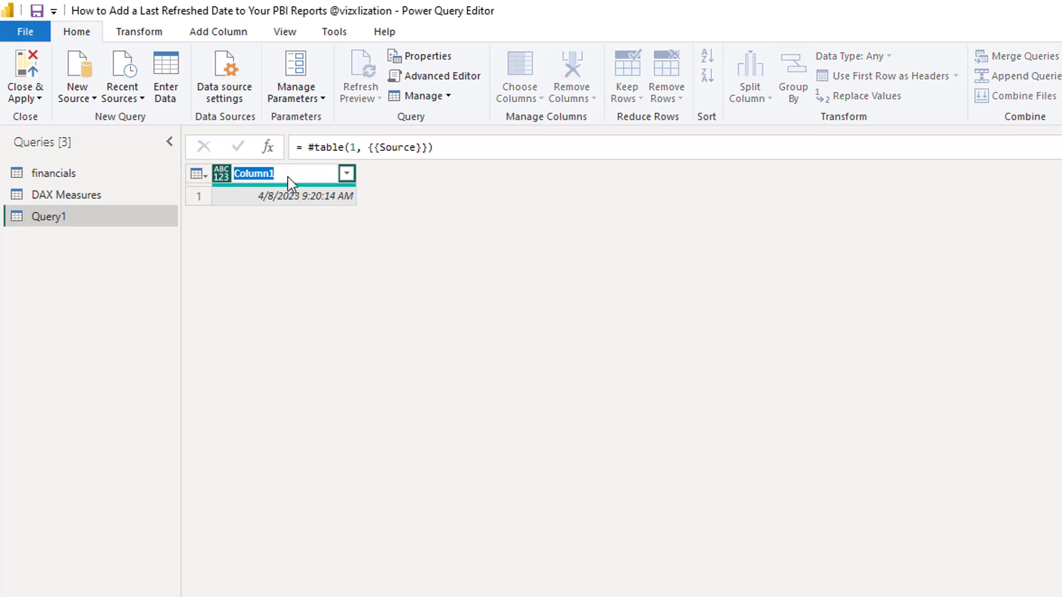
text(DateT)
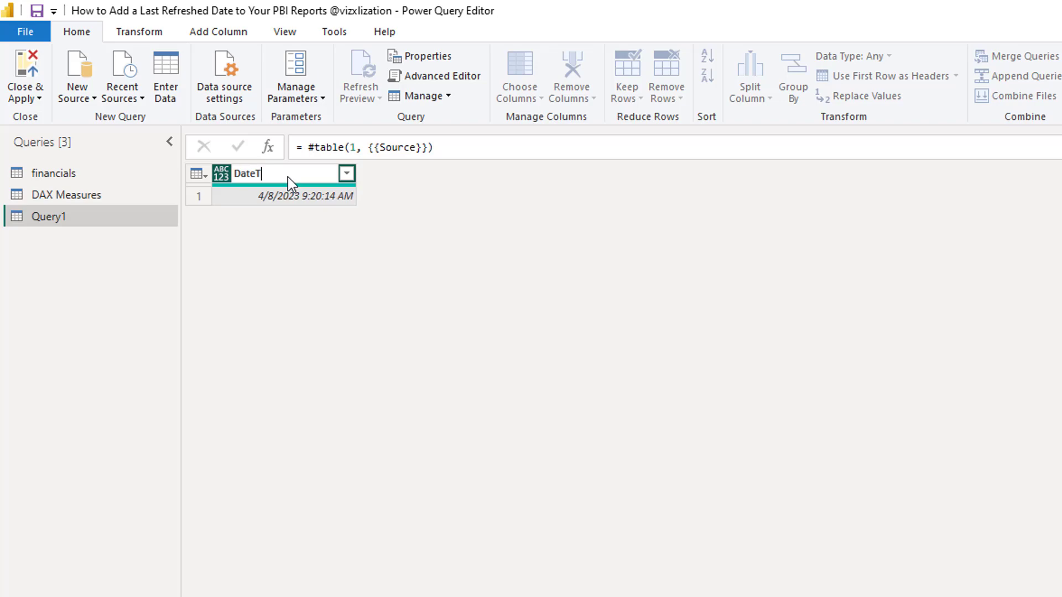
key(Enter)
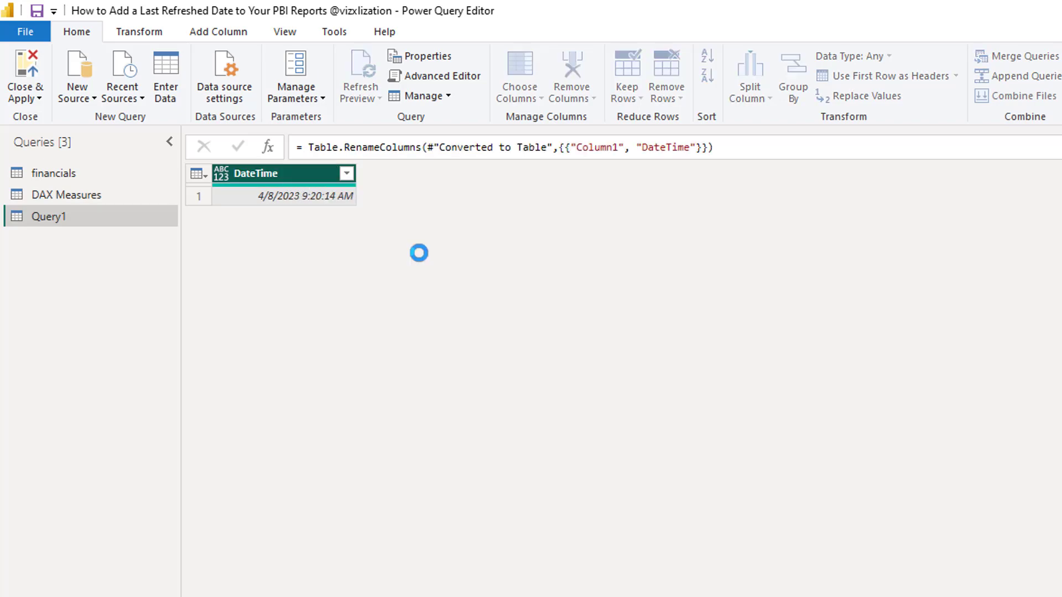
right_click(272, 172)
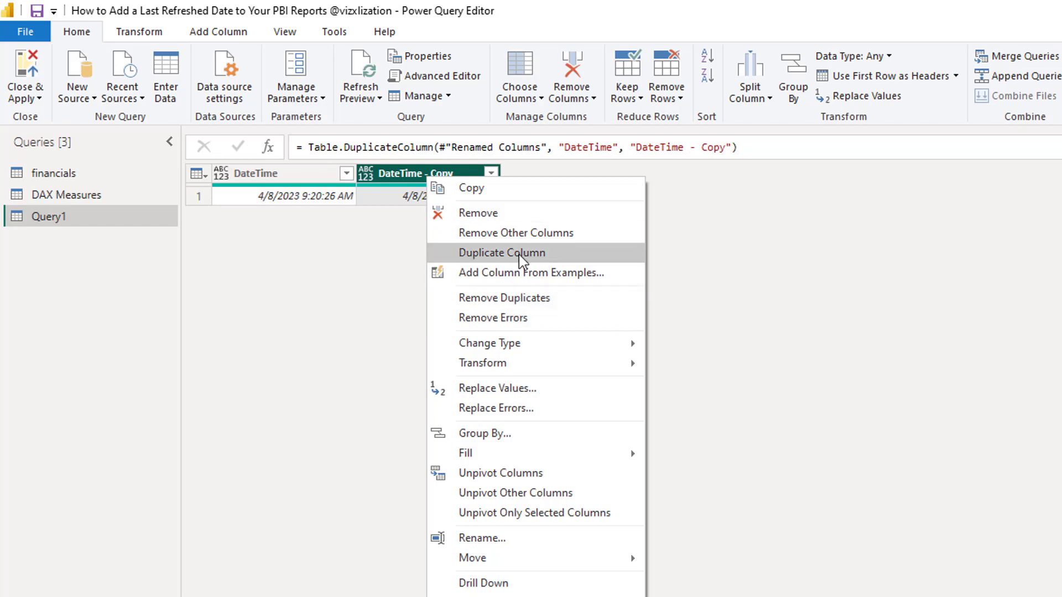
click(502, 252)
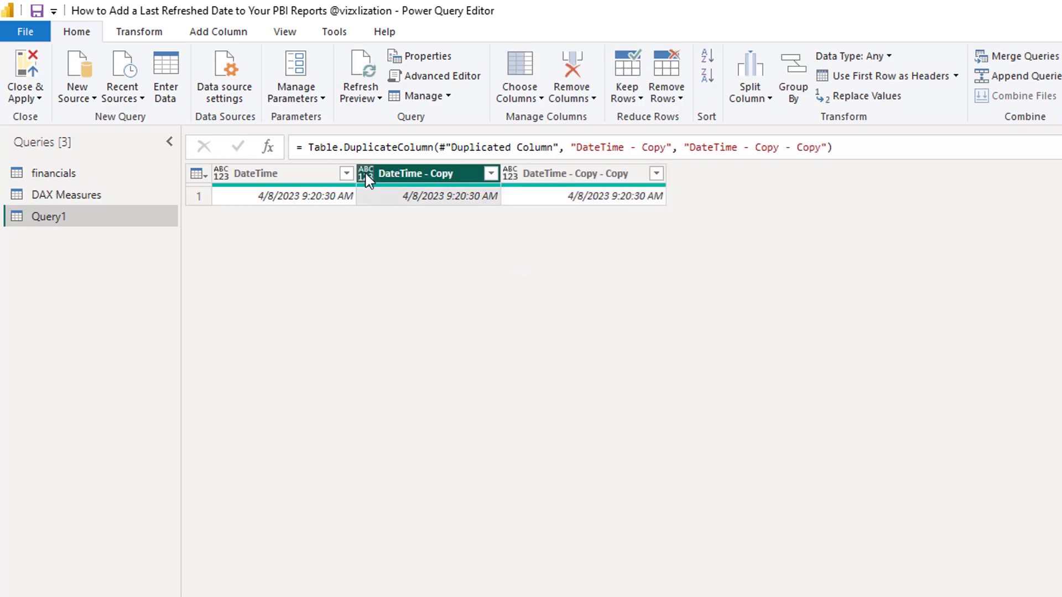
Step: Type the copies as Date and Time and rename the query Date Time
click(366, 174)
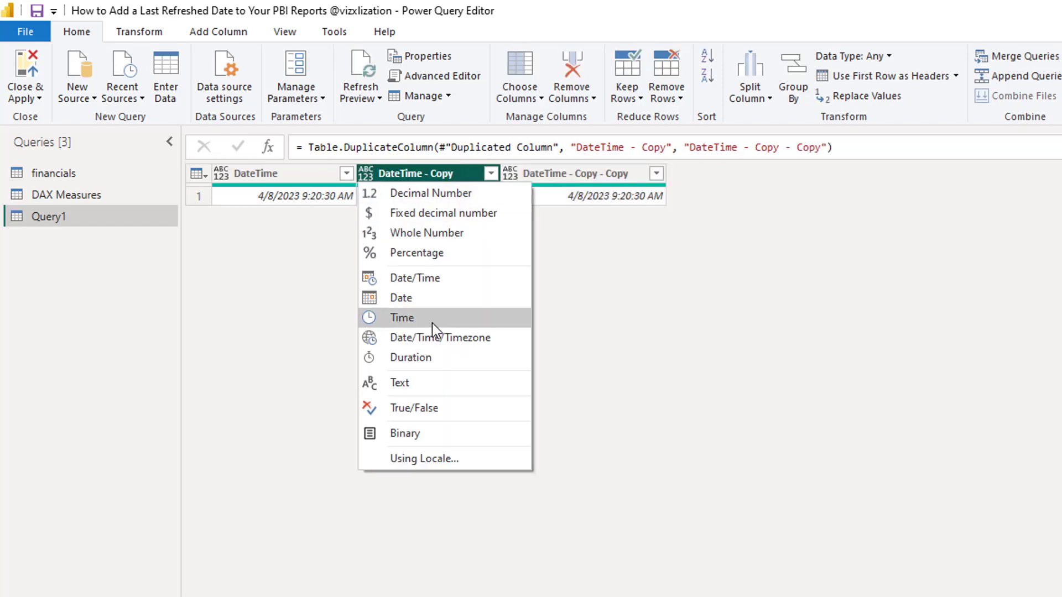
click(400, 298)
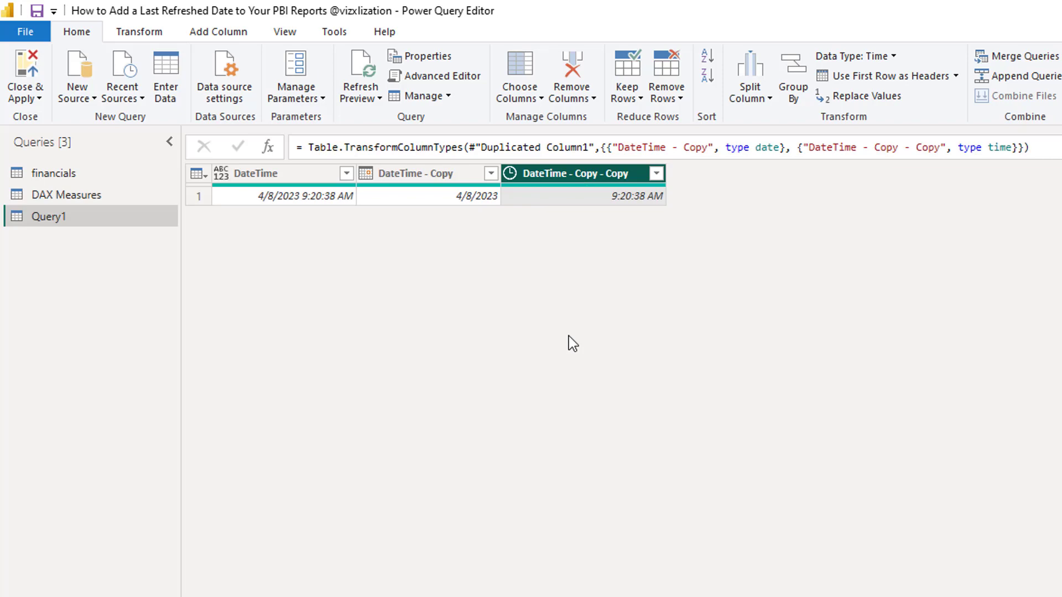
click(267, 173)
text(Time)
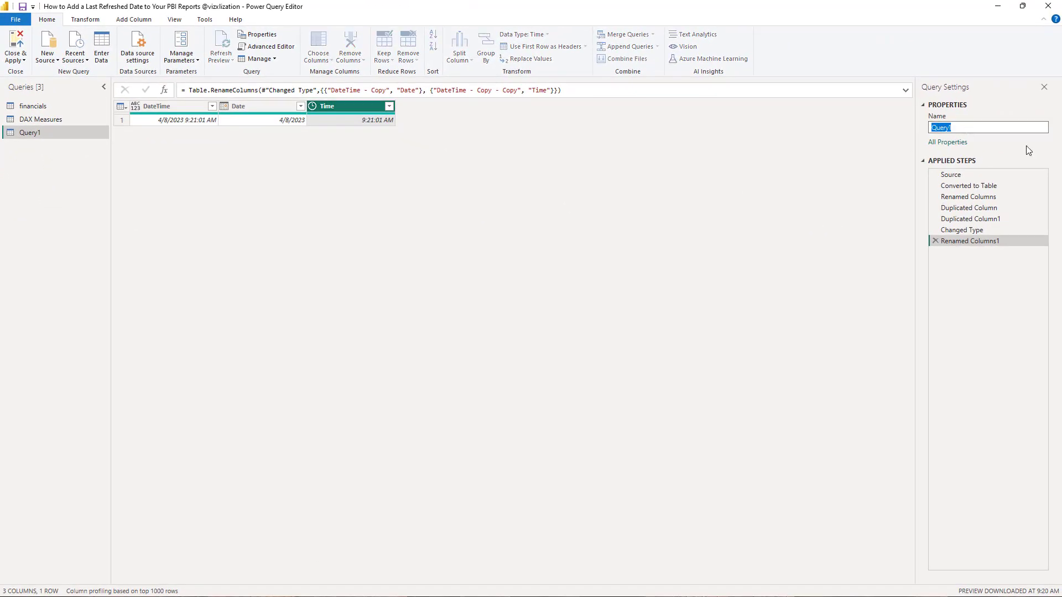
text(Date Time)
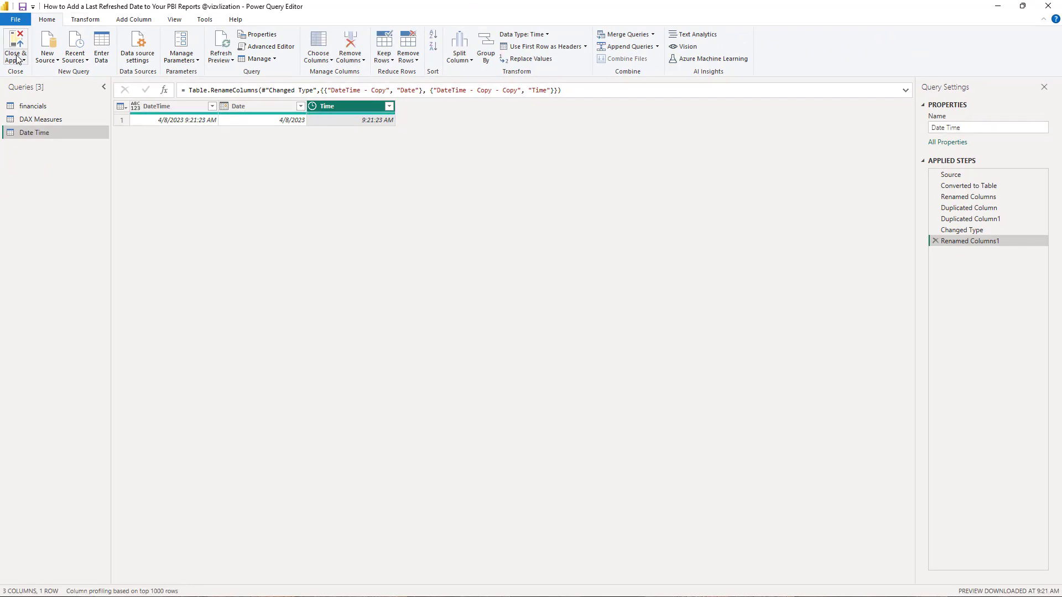
Step: Close & Apply, inspect the Date Time table's row in Data view, and return to Report view
click(15, 47)
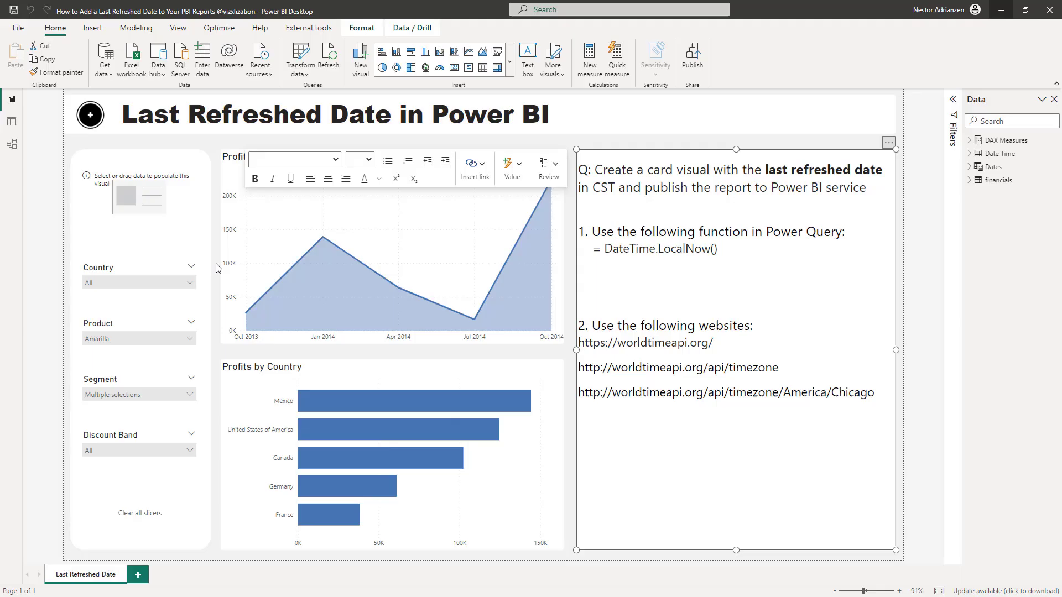
mouse_move(480, 100)
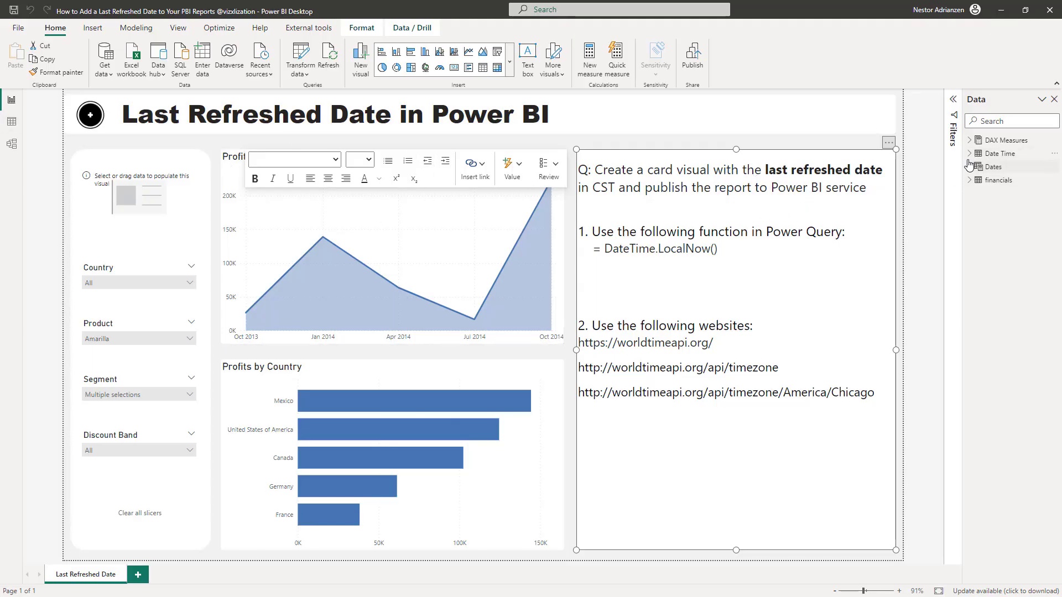
click(999, 153)
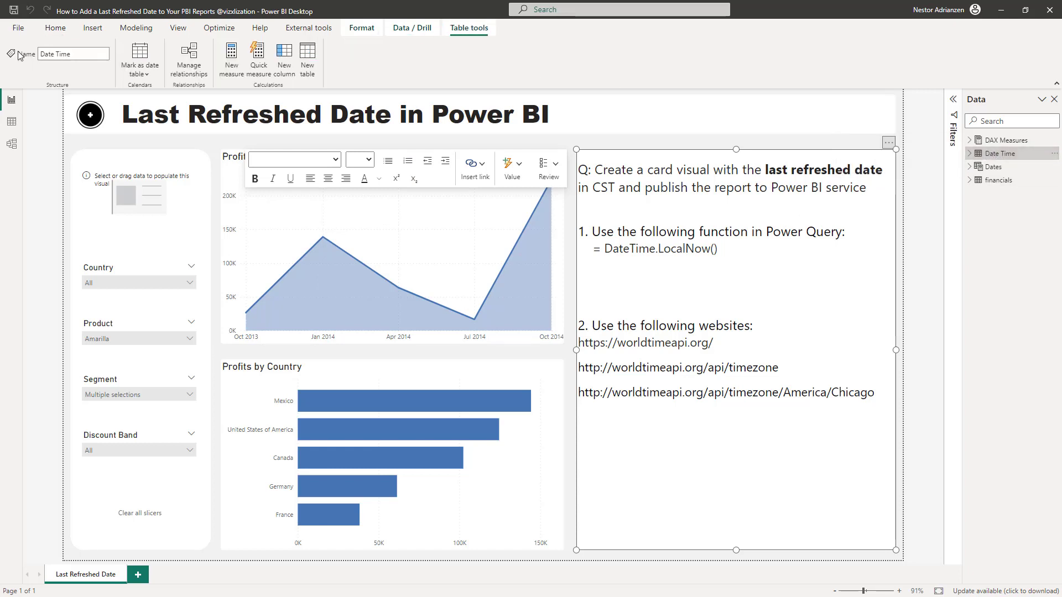
click(970, 152)
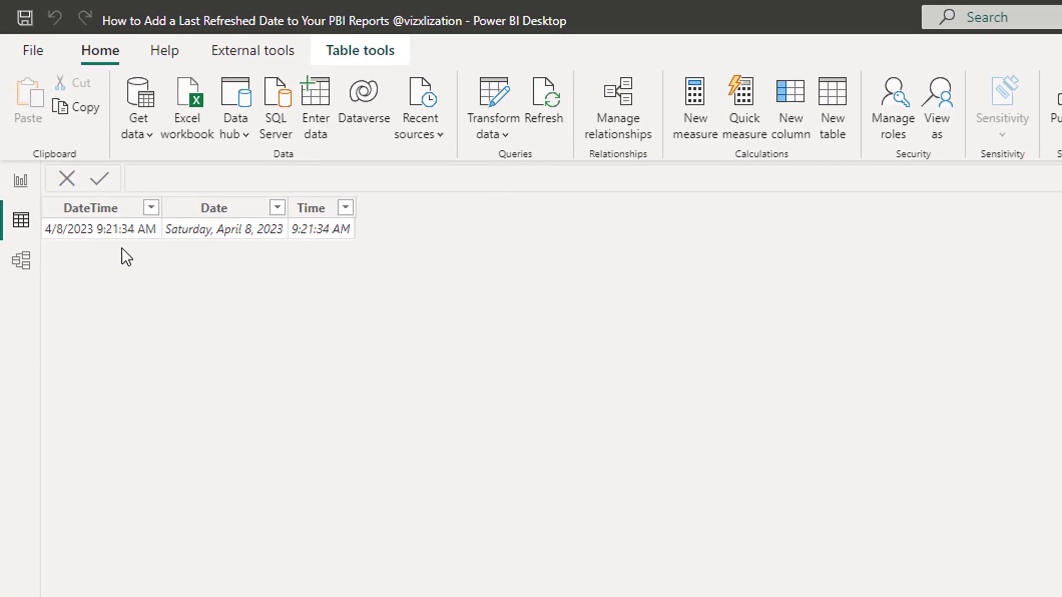
click(214, 207)
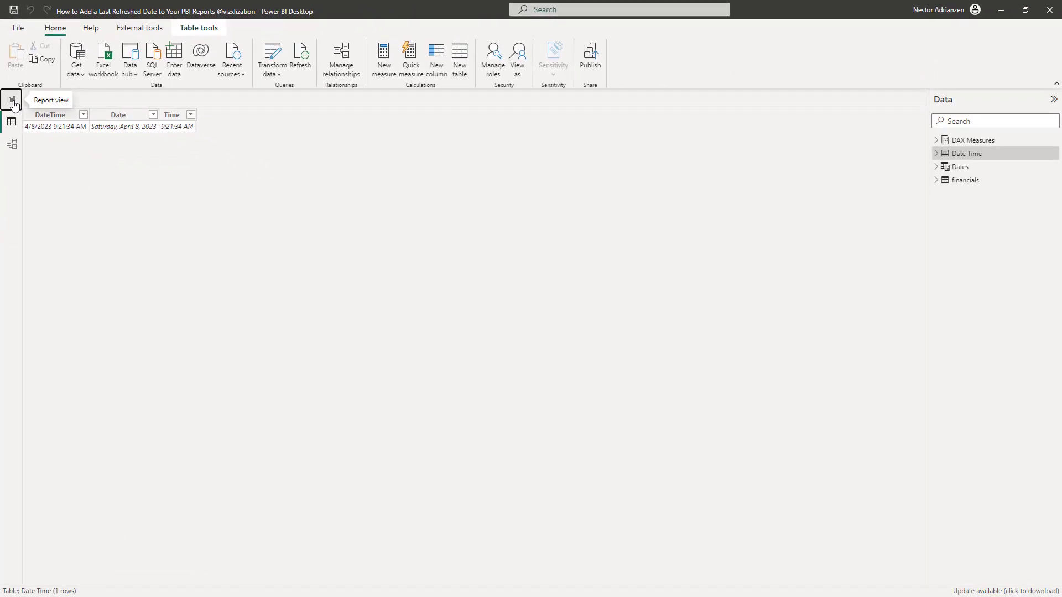
click(11, 100)
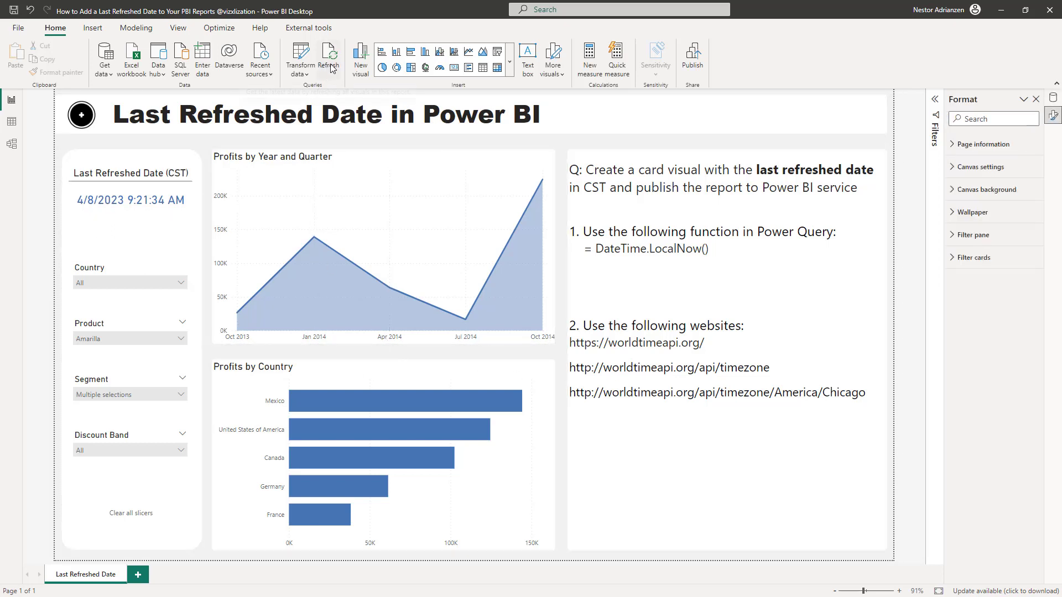
mouse_move(332, 55)
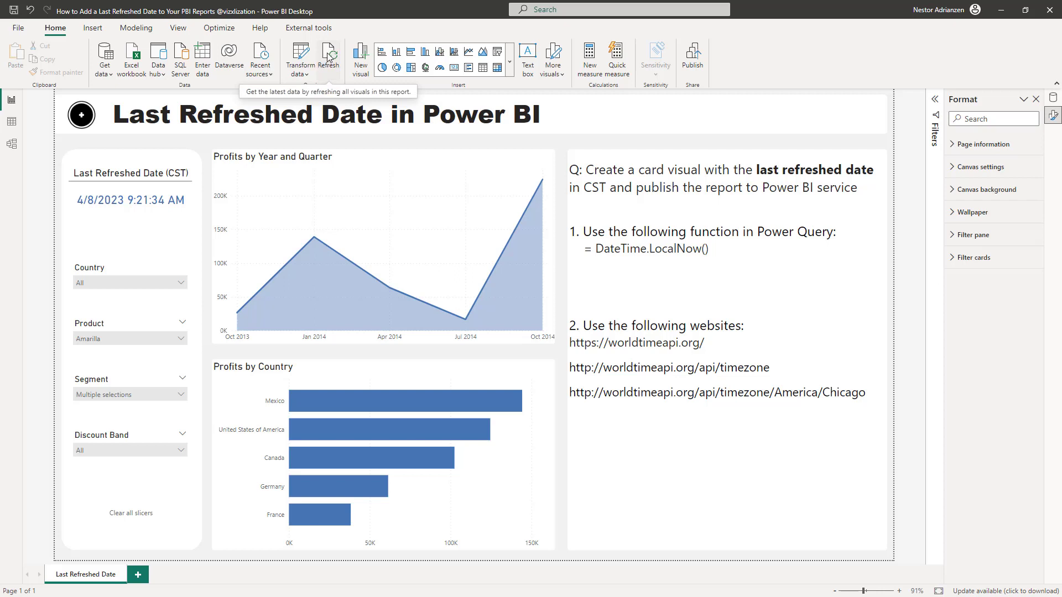
Step: Refresh the report data and select the worldtimeapi.org link in the instructions text box
click(329, 53)
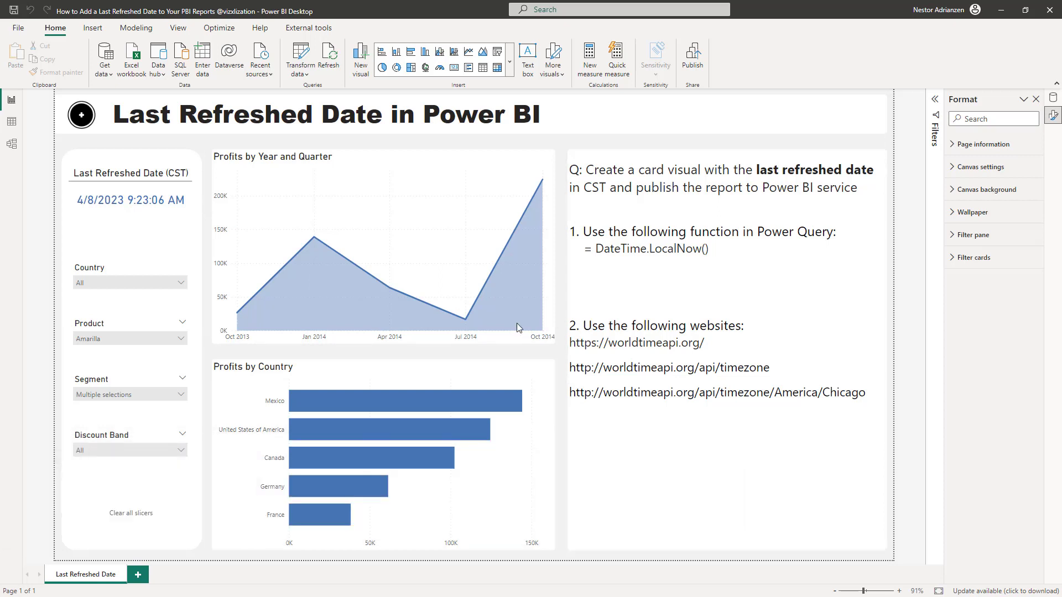
mouse_move(220, 353)
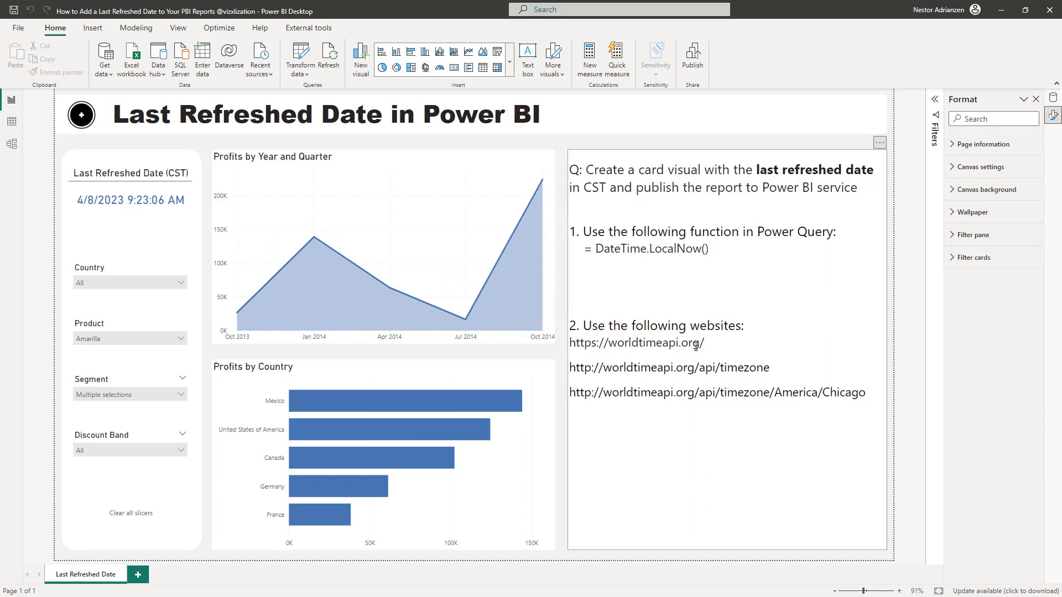
double_click(636, 343)
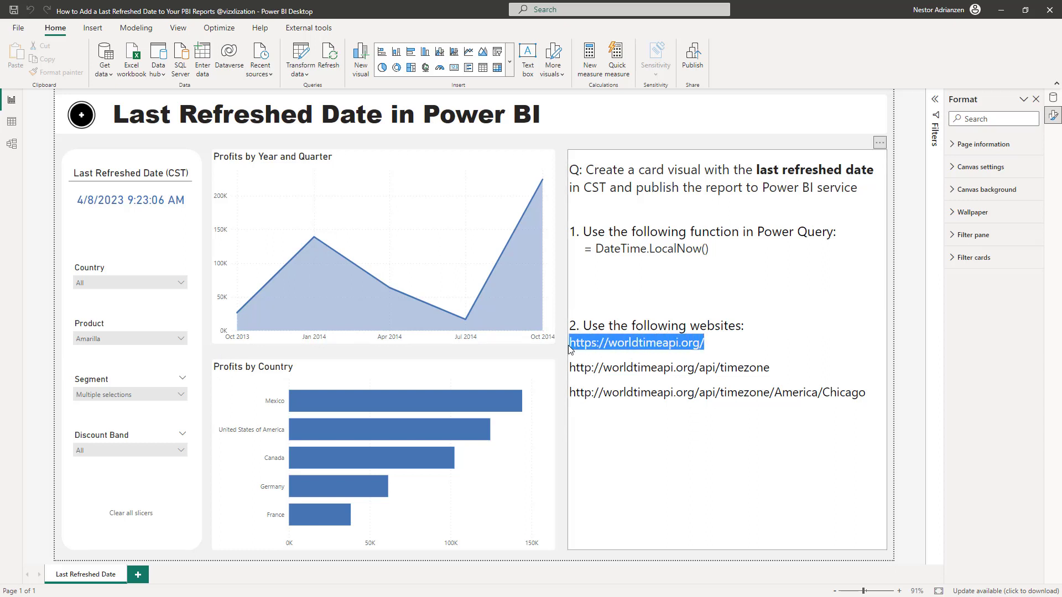
click(637, 343)
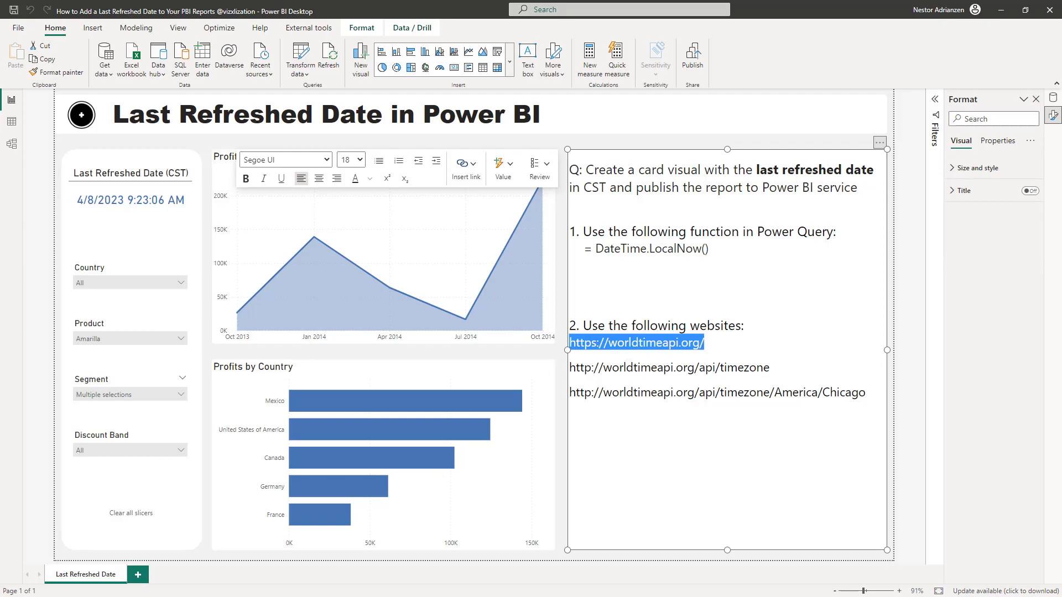
click(636, 343)
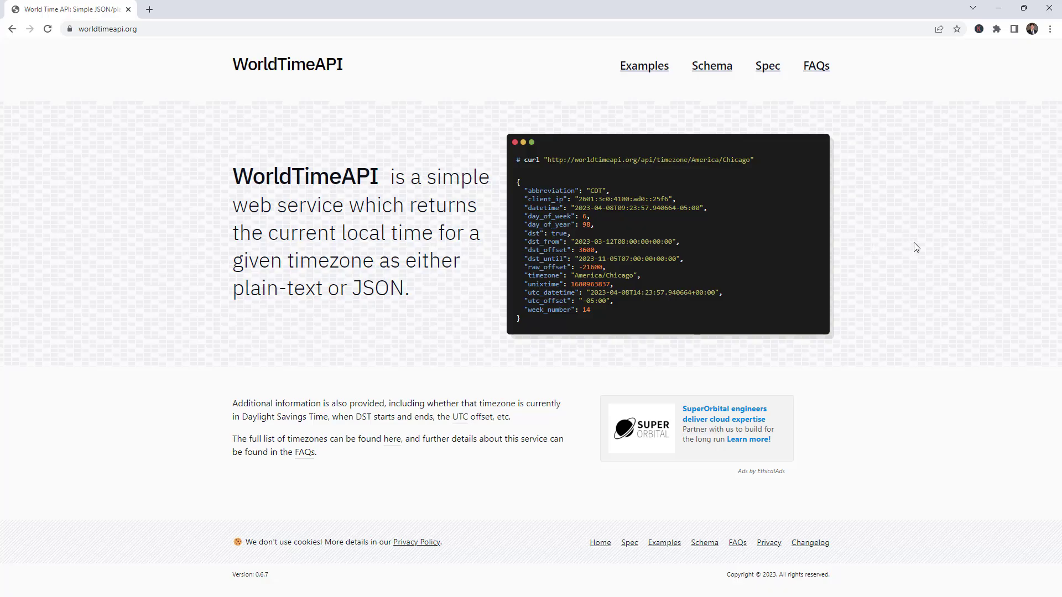
mouse_move(279, 198)
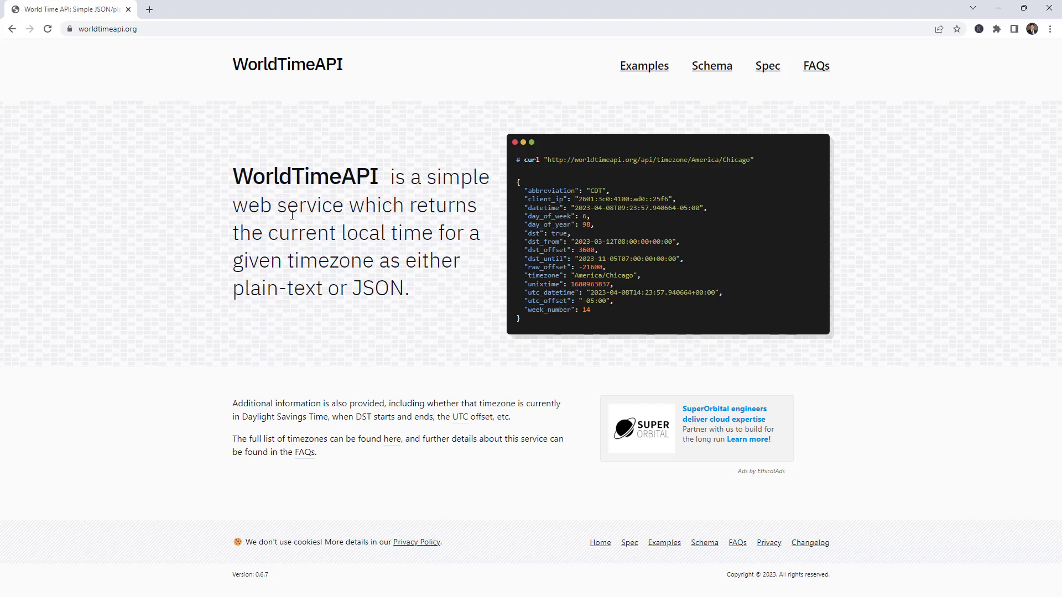
mouse_move(380, 258)
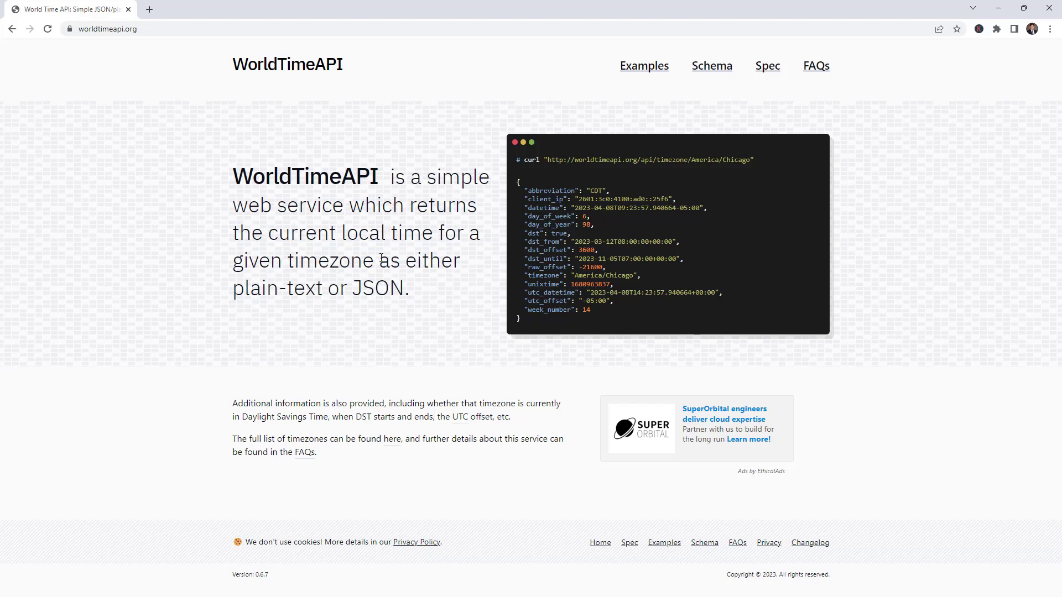
mouse_move(389, 274)
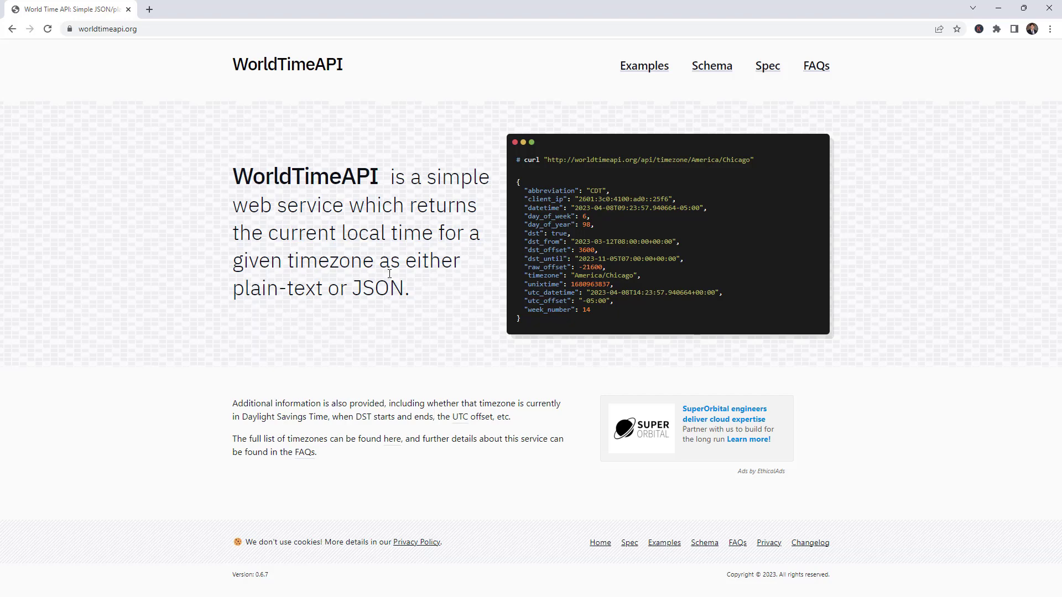
mouse_move(259, 311)
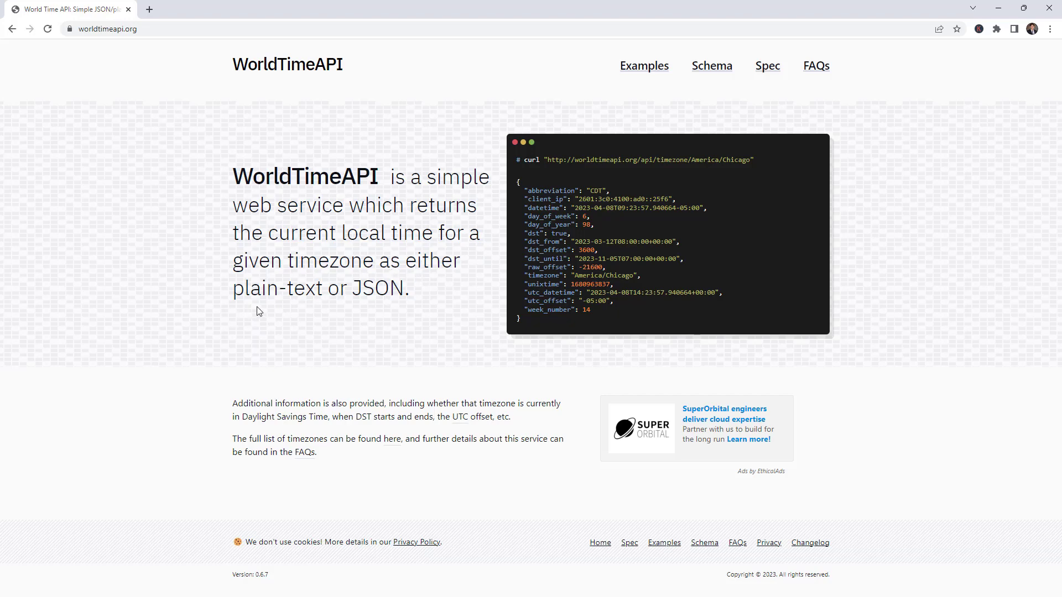
mouse_move(372, 313)
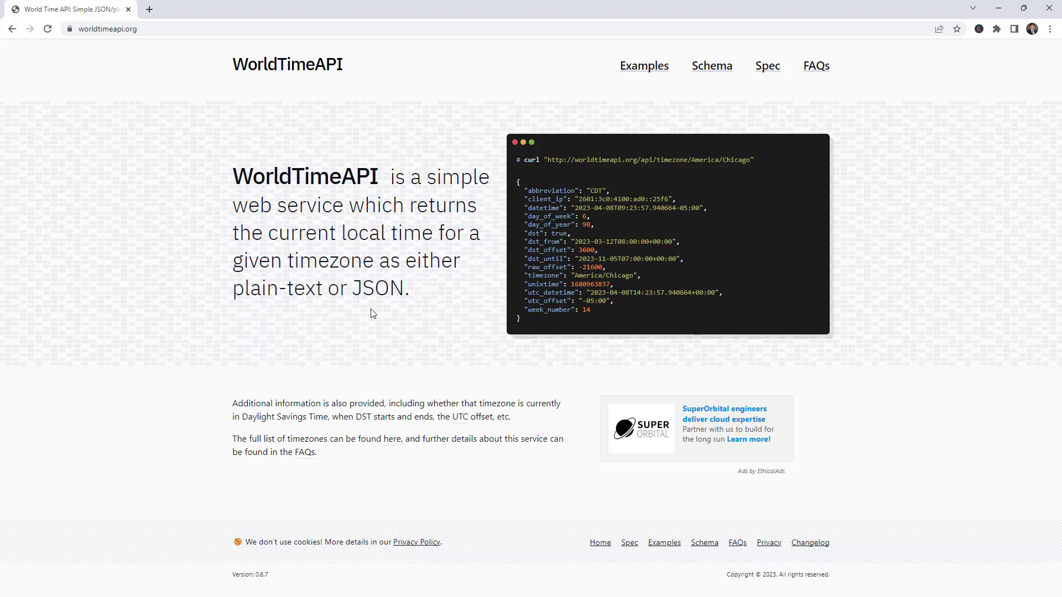
mouse_move(609, 84)
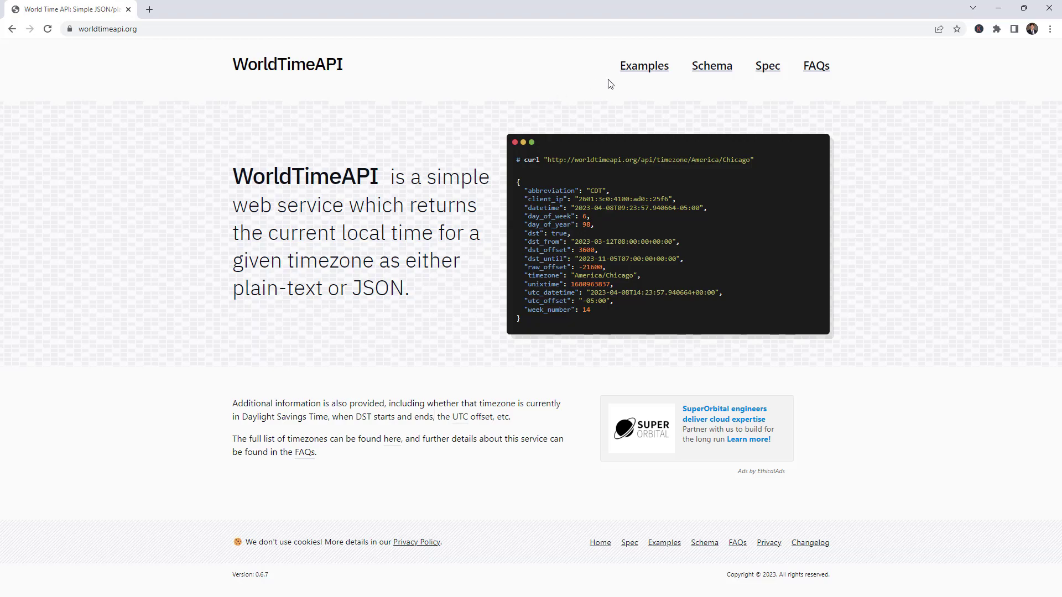
click(643, 66)
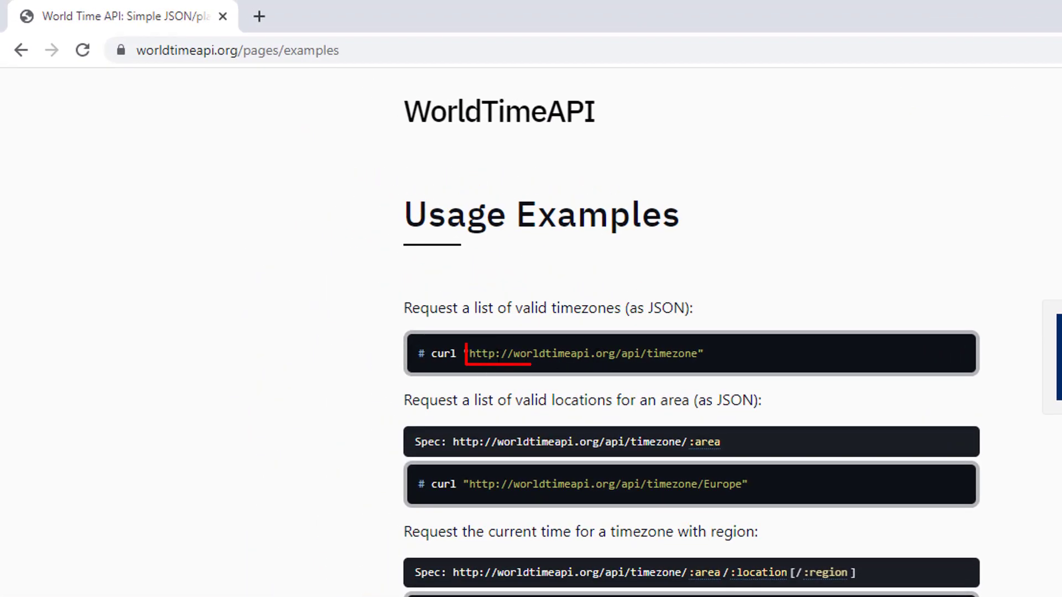
drag(467, 352, 701, 352)
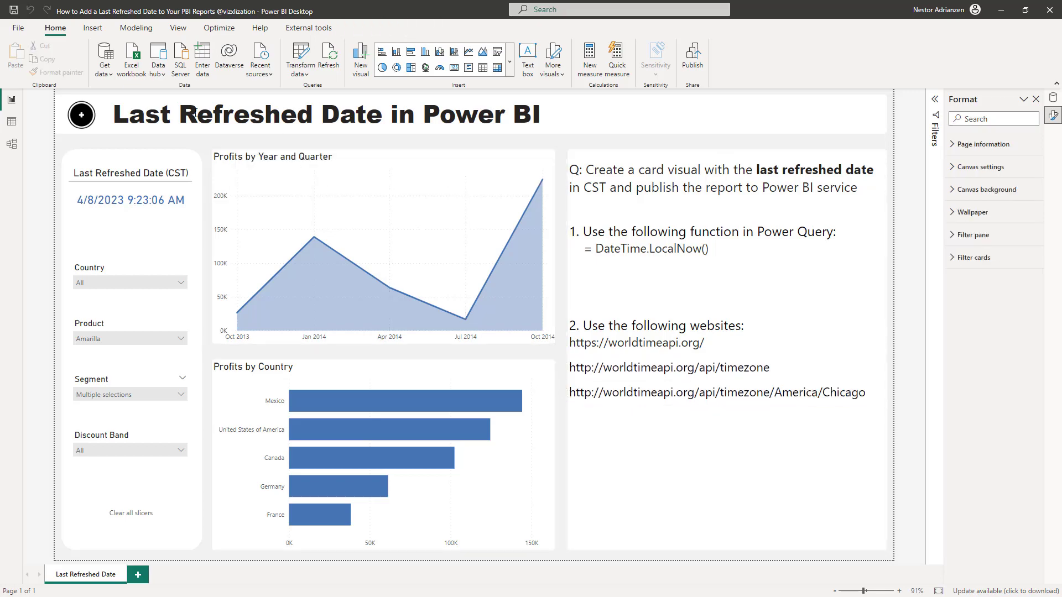
click(104, 56)
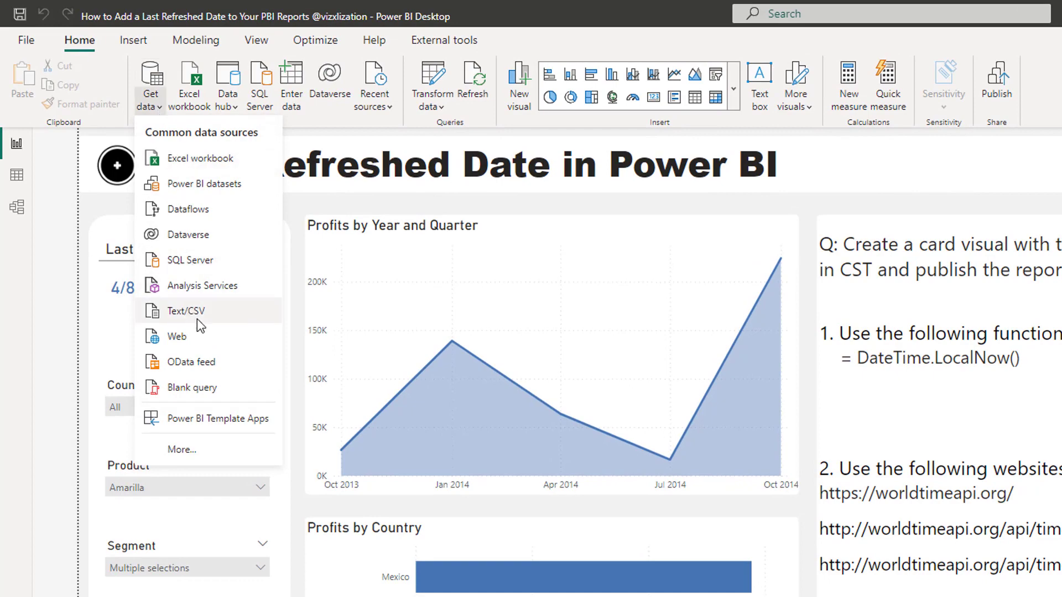
click(177, 336)
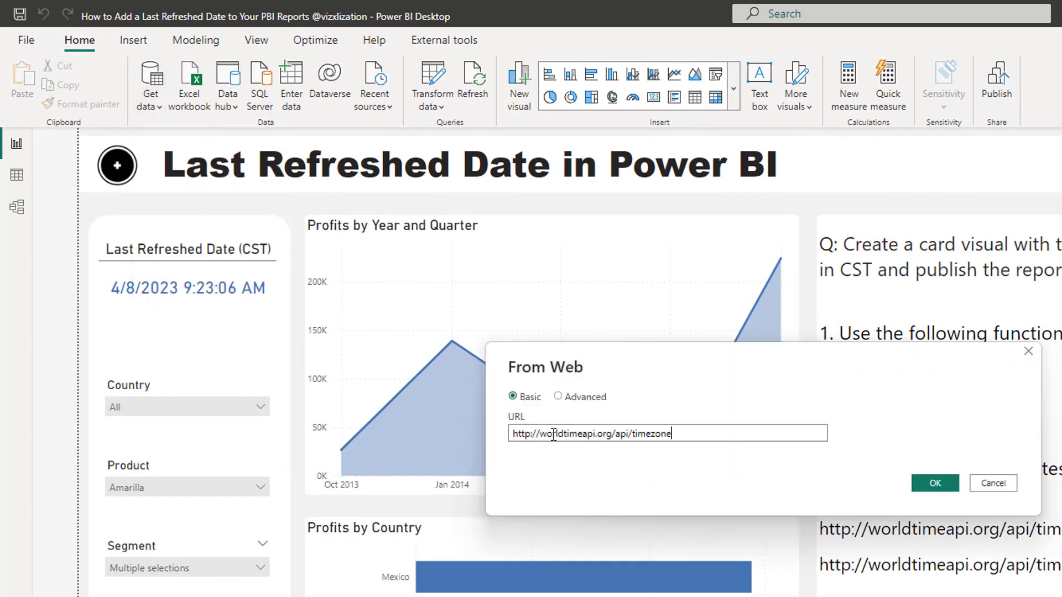
click(936, 482)
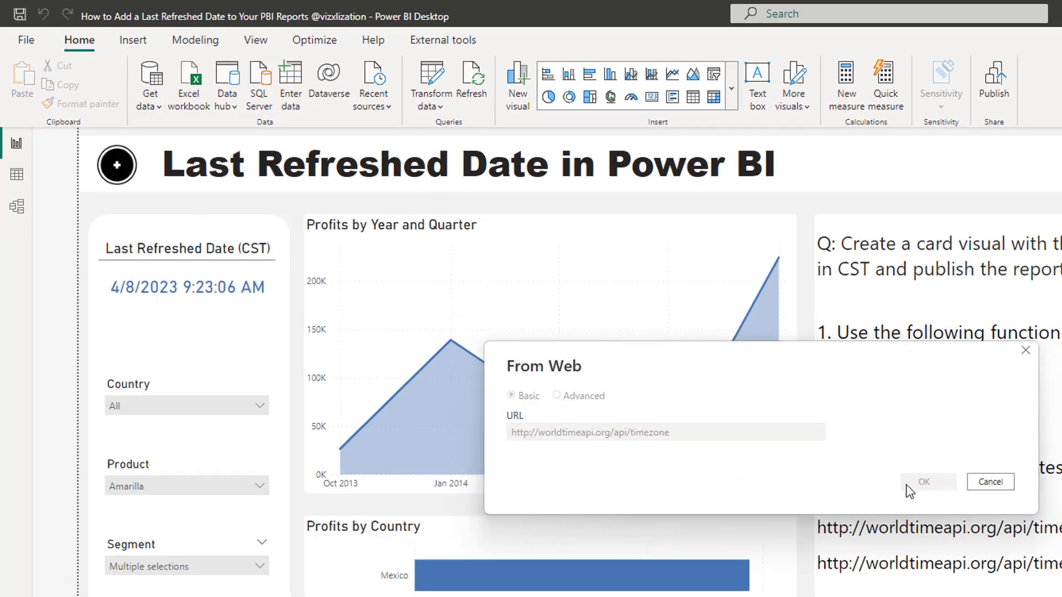
click(926, 482)
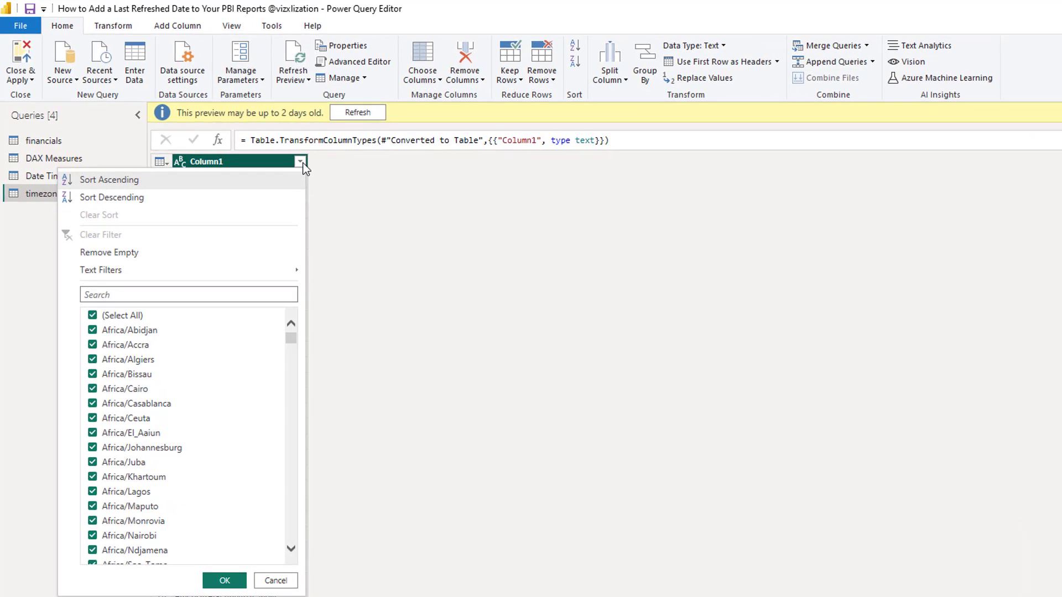
Step: Filter Column1 by searching 'chi' and keeping only America/Chicago
text(chi)
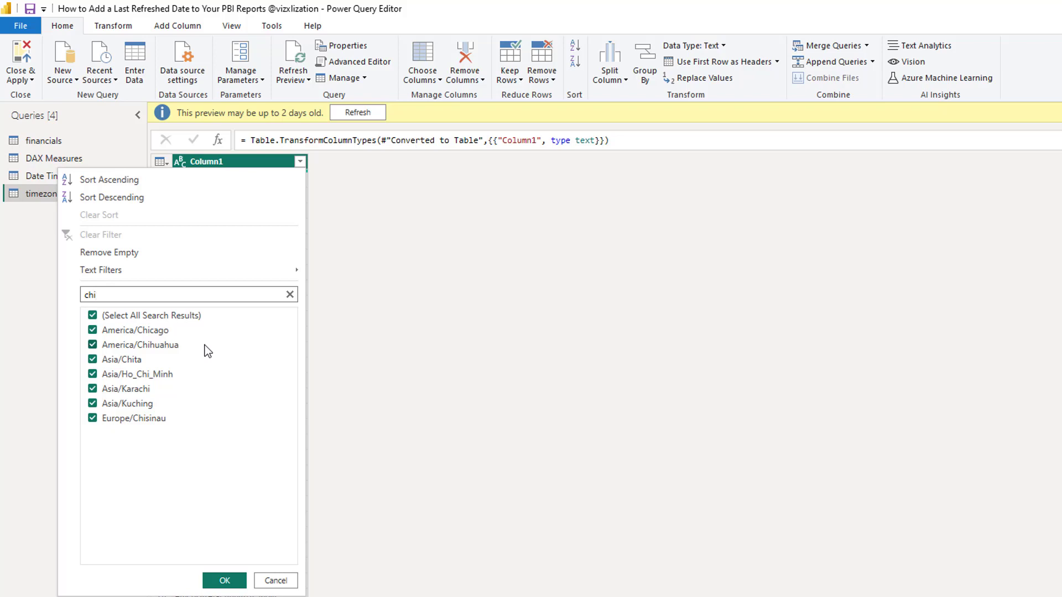
click(93, 316)
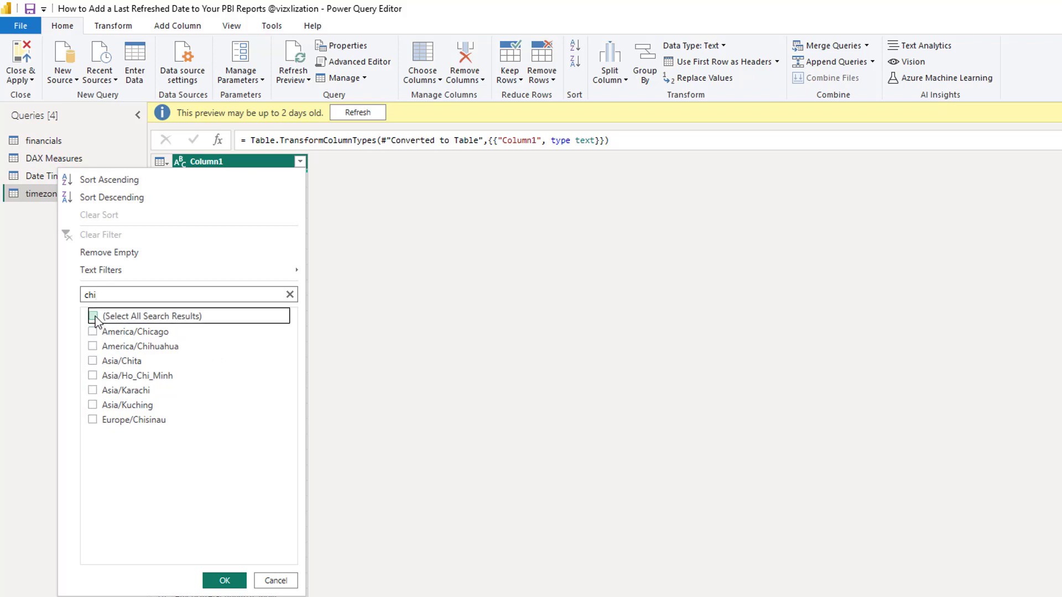
click(93, 330)
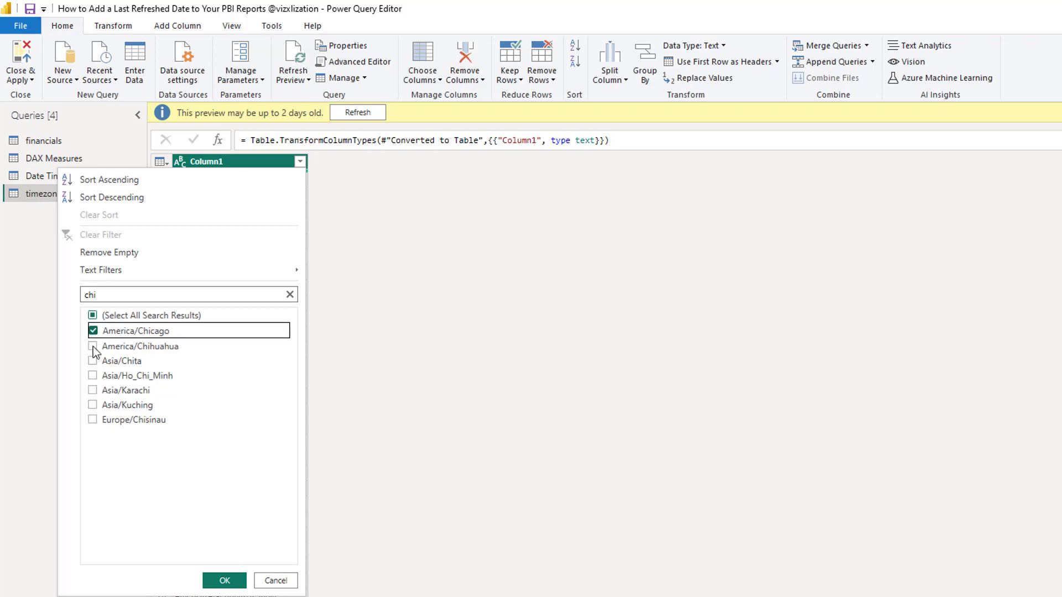
click(226, 580)
text(City)
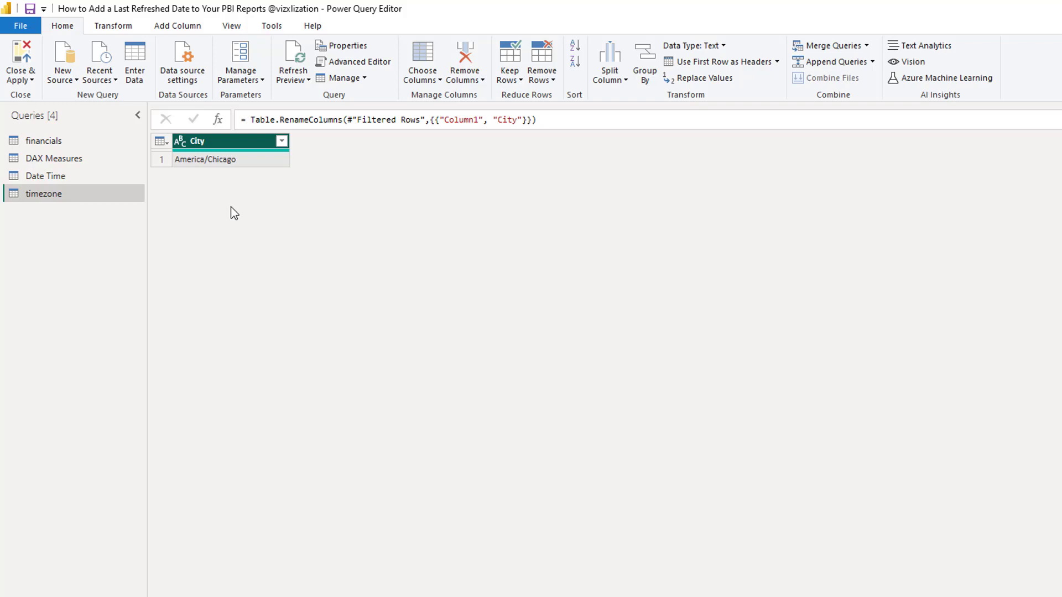
mouse_move(237, 211)
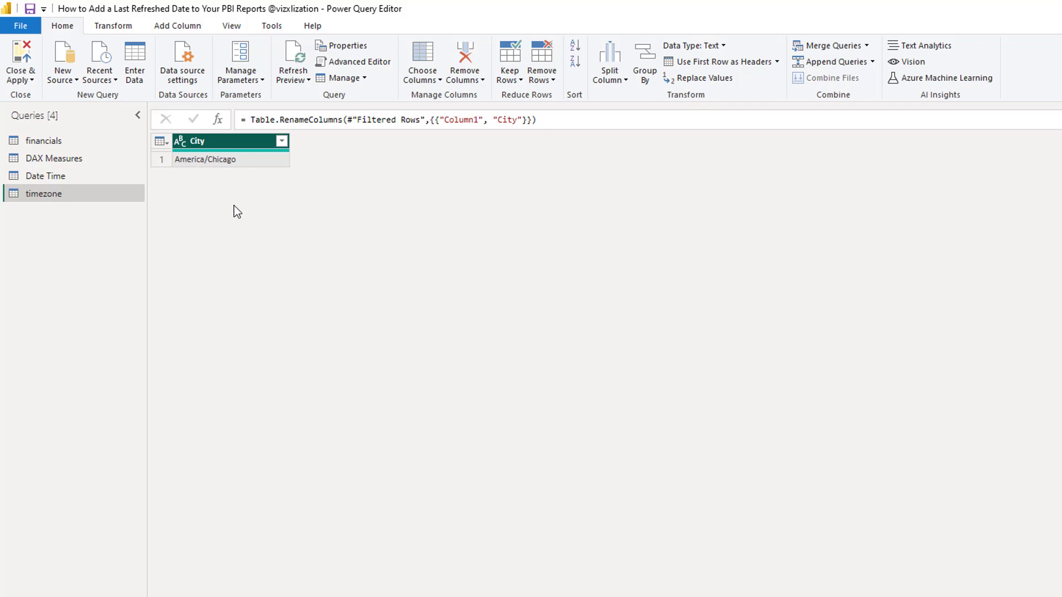
mouse_move(470, 341)
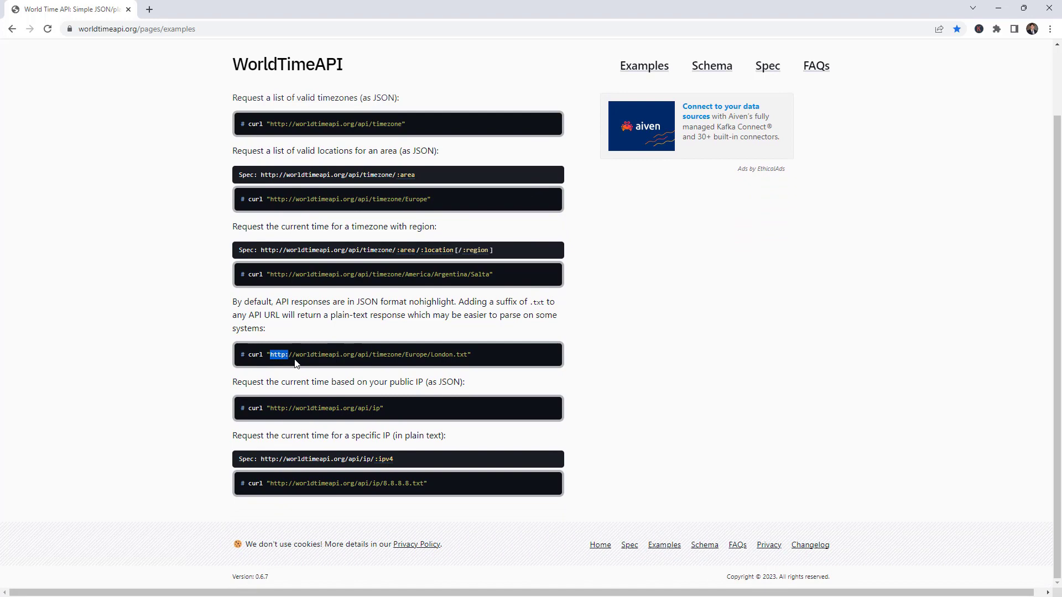
Step: Select the London timezone API address on the WorldTimeAPI Examples page
drag(279, 354, 455, 354)
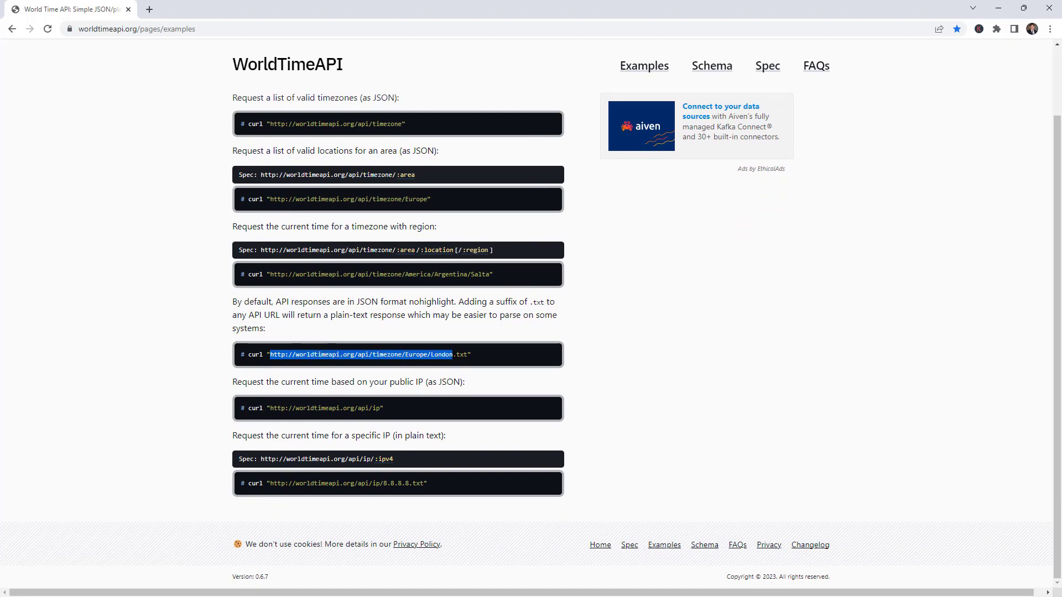
mouse_move(421, 378)
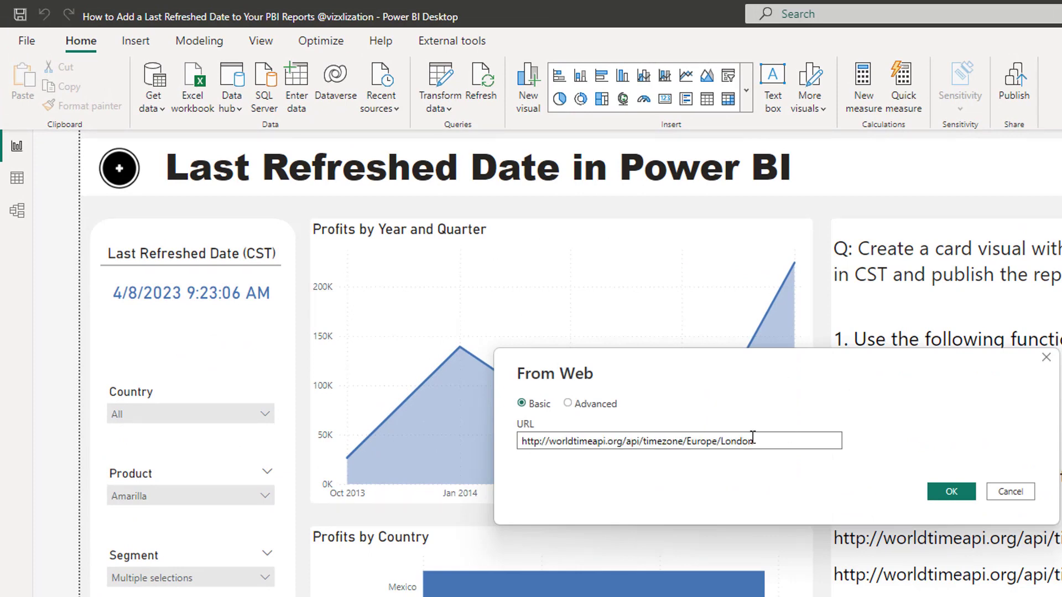
Step: Load web data from the URL with Europe/London replaced by America/Chicago
double_click(708, 441)
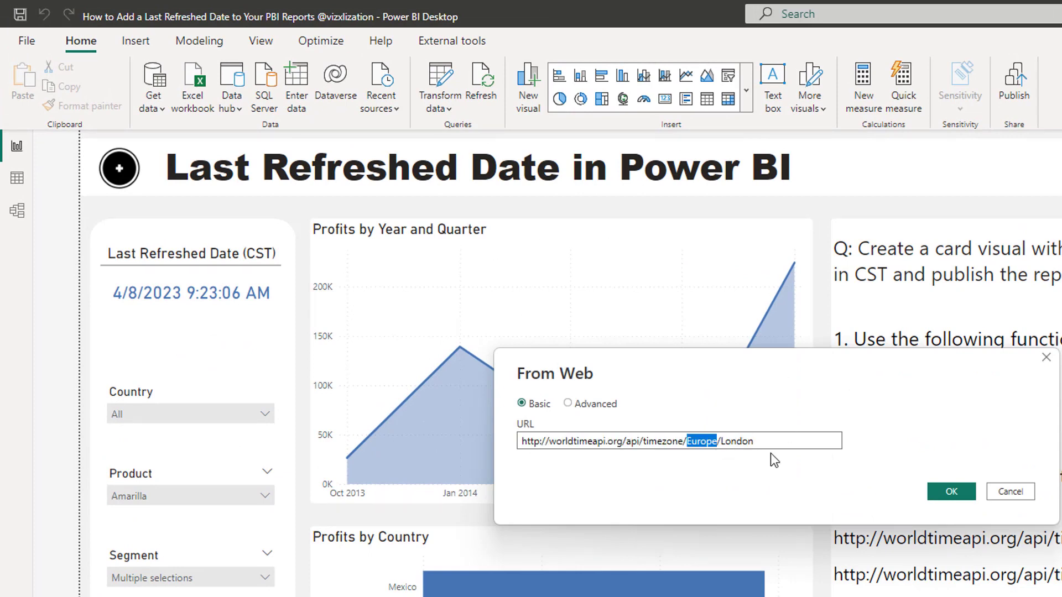
text(America)
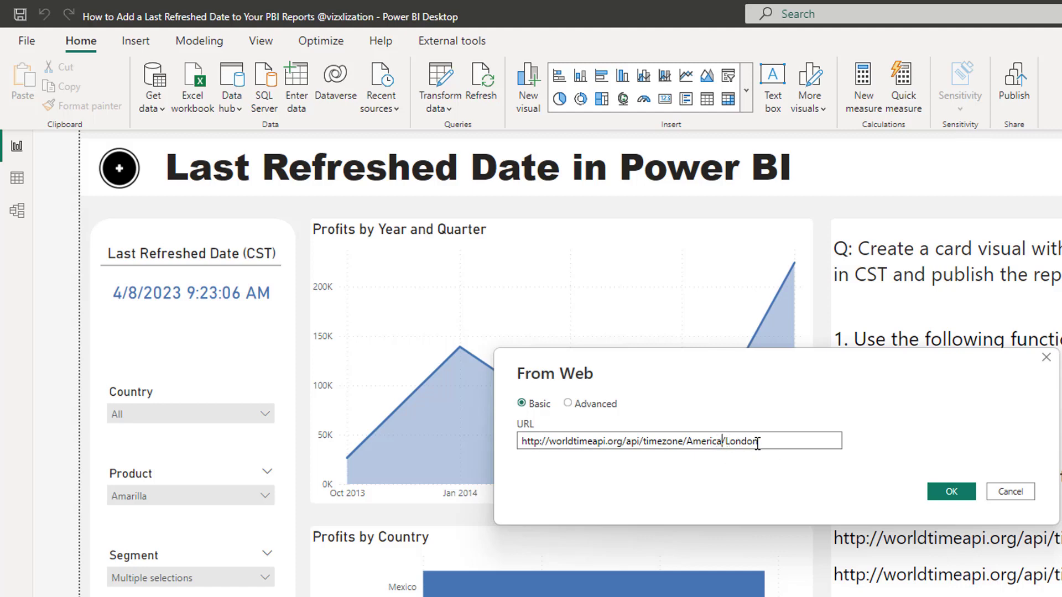
double_click(743, 442)
text(Chicag)
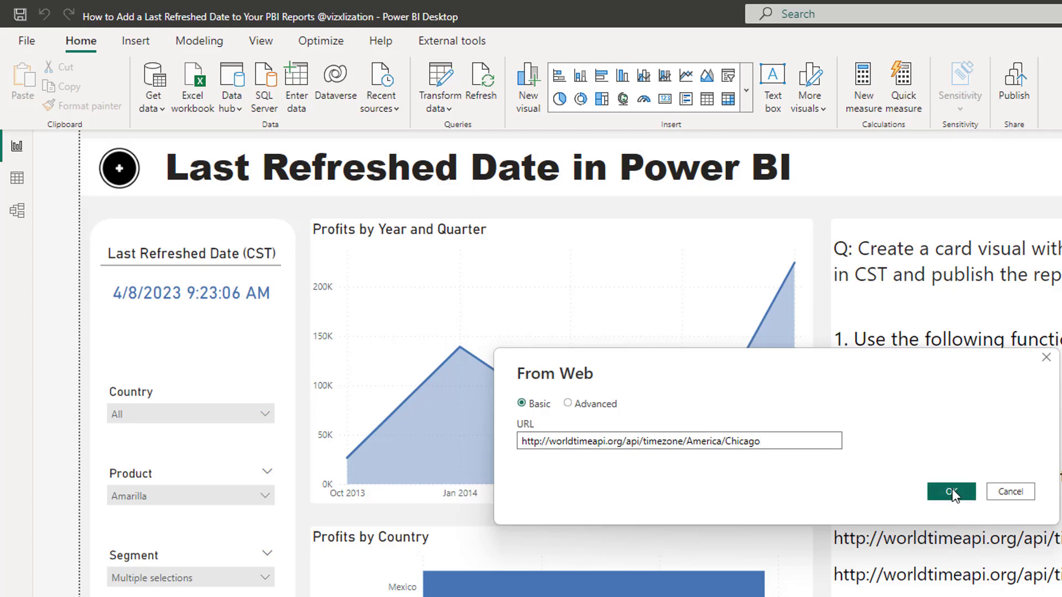
click(951, 491)
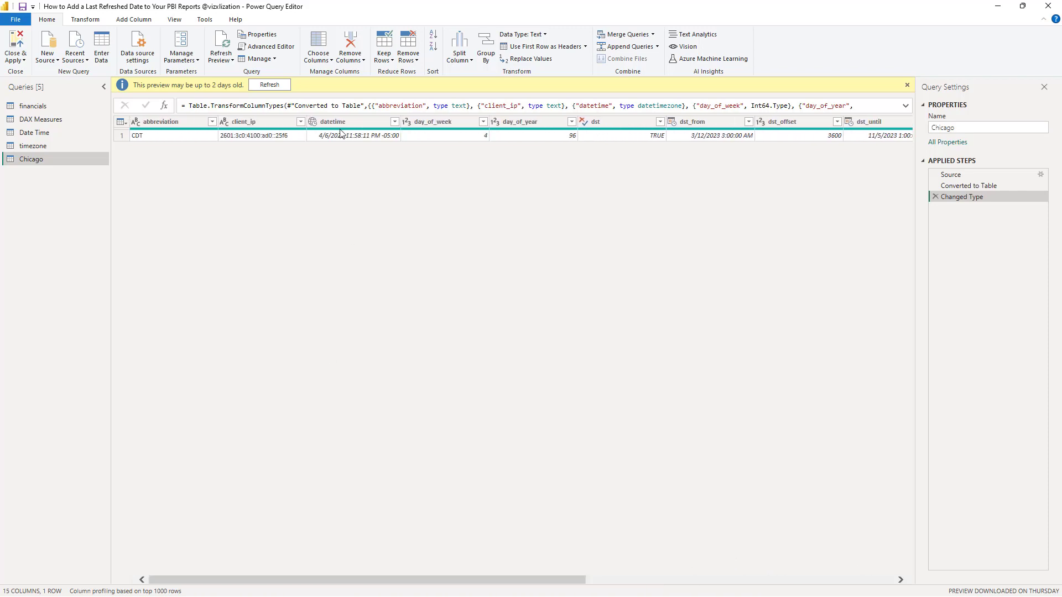
Step: Remove all columns except timezone and datetime from the Chicago query
click(351, 121)
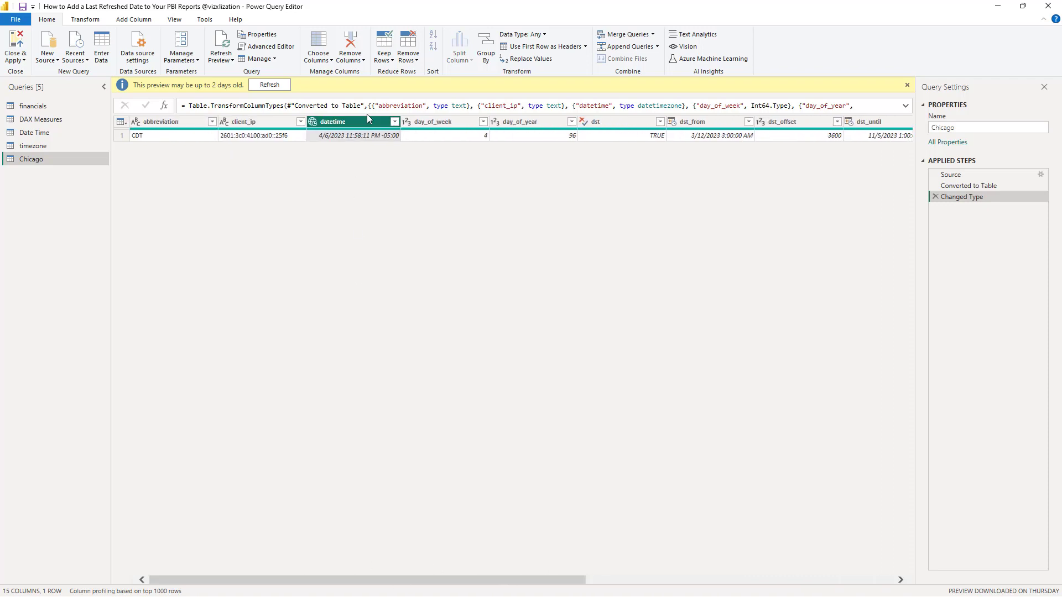
right_click(354, 122)
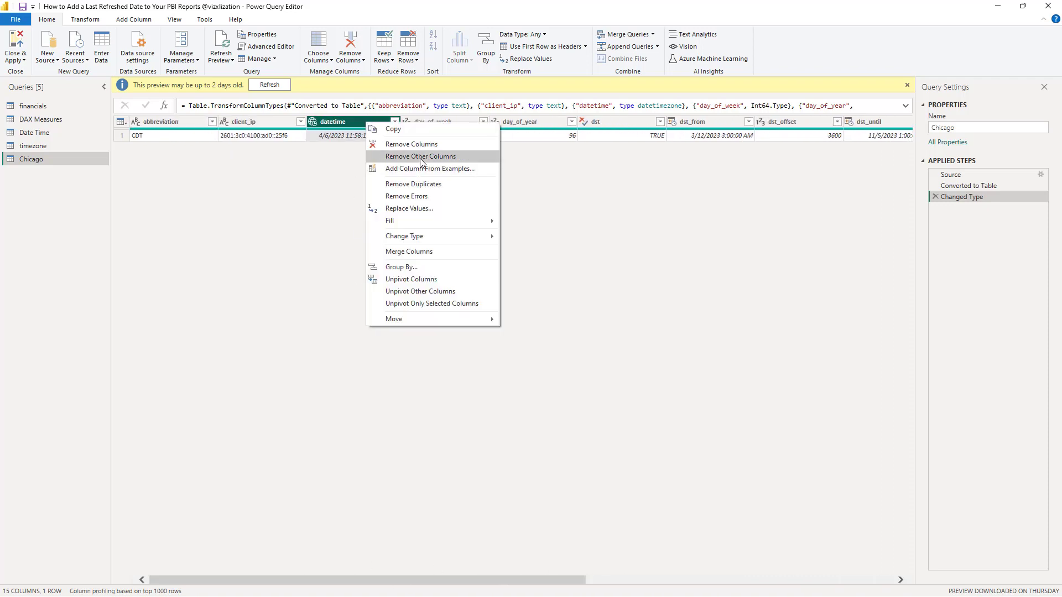
click(421, 157)
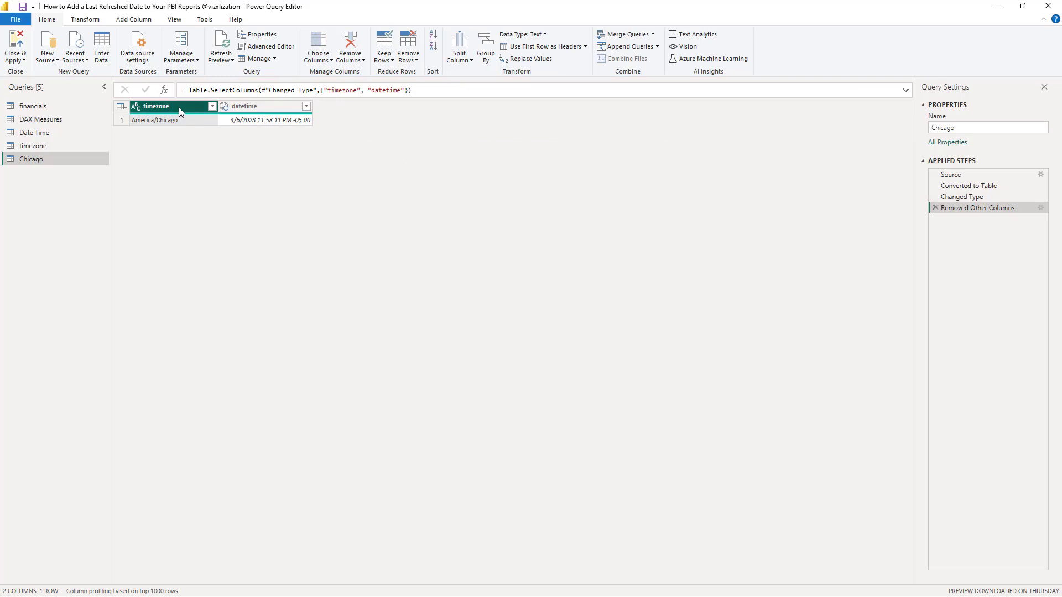
double_click(157, 106)
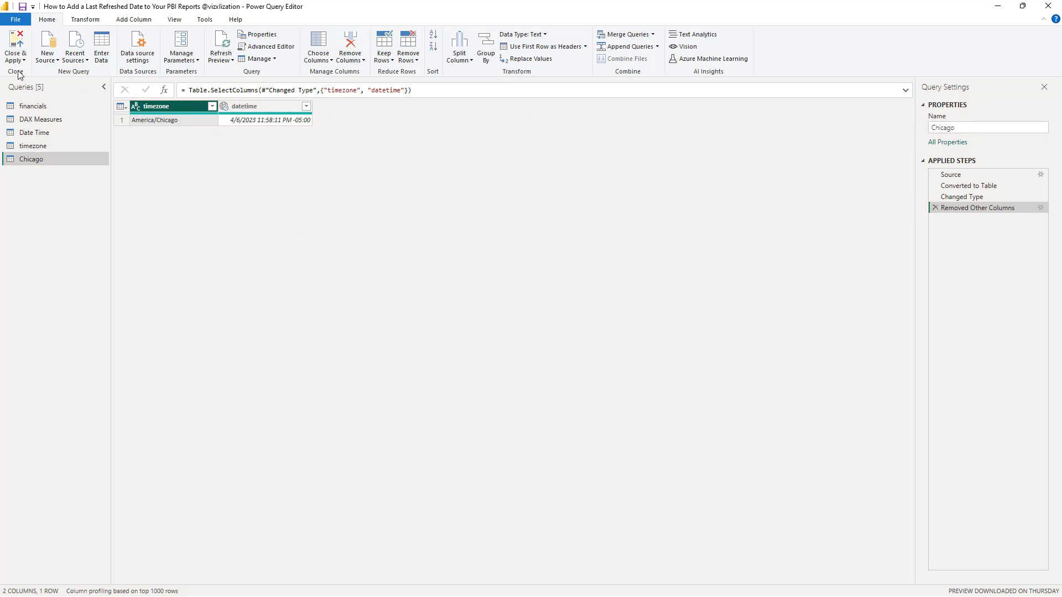
Step: Close & Apply to load the Chicago query into the report
click(14, 46)
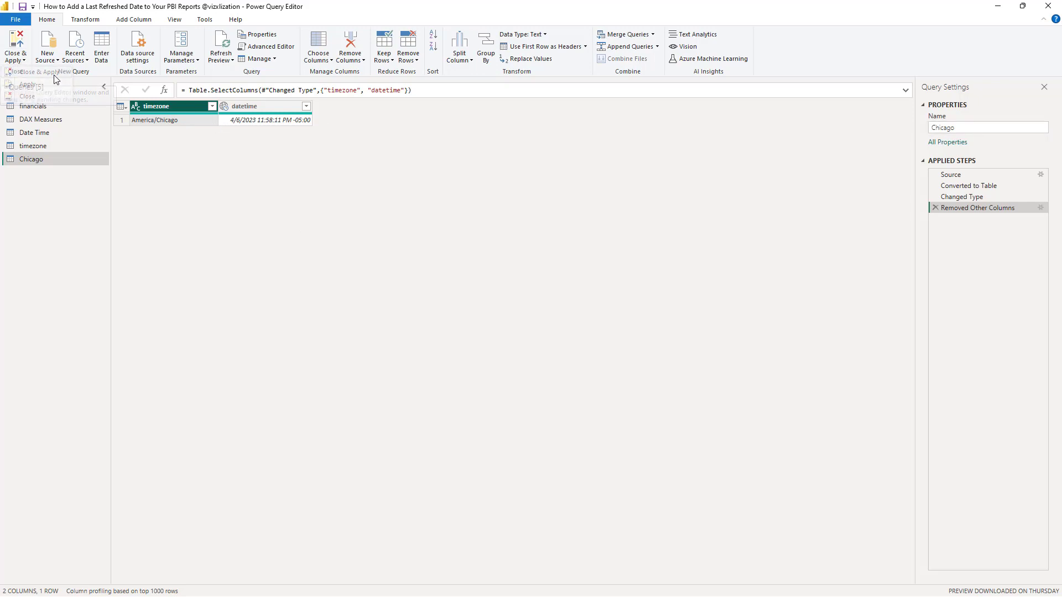
click(22, 71)
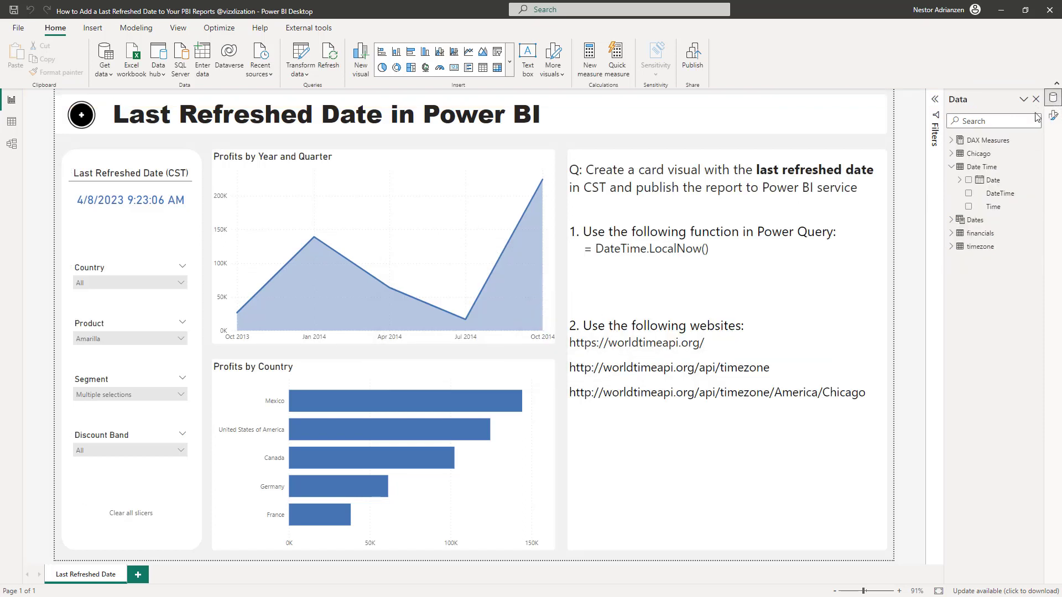
Step: Duplicate the Last Refreshed Date card and point the copy at the Chicago[datetime] field
click(960, 166)
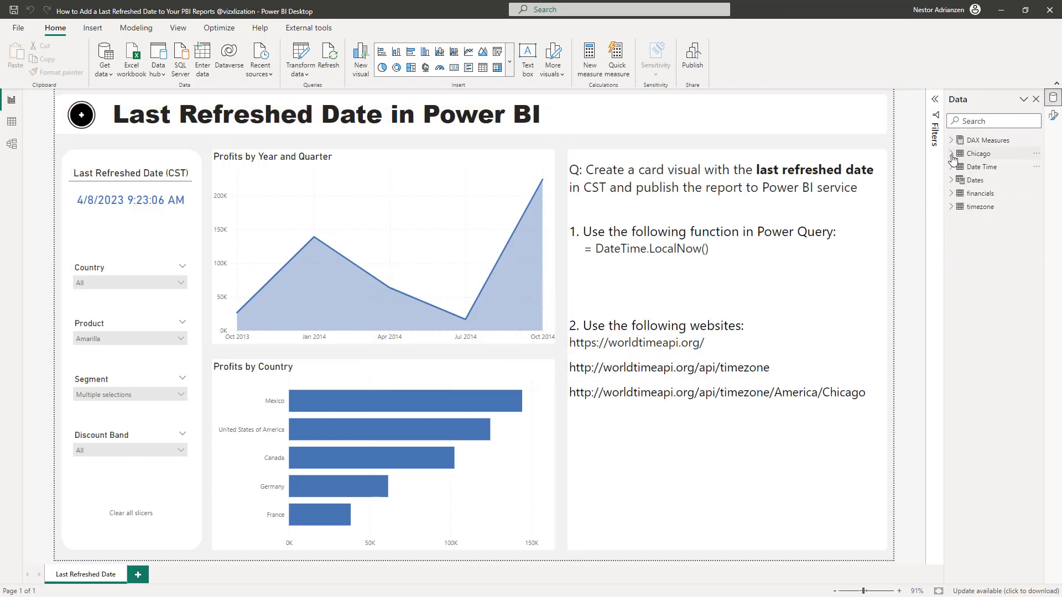
click(131, 173)
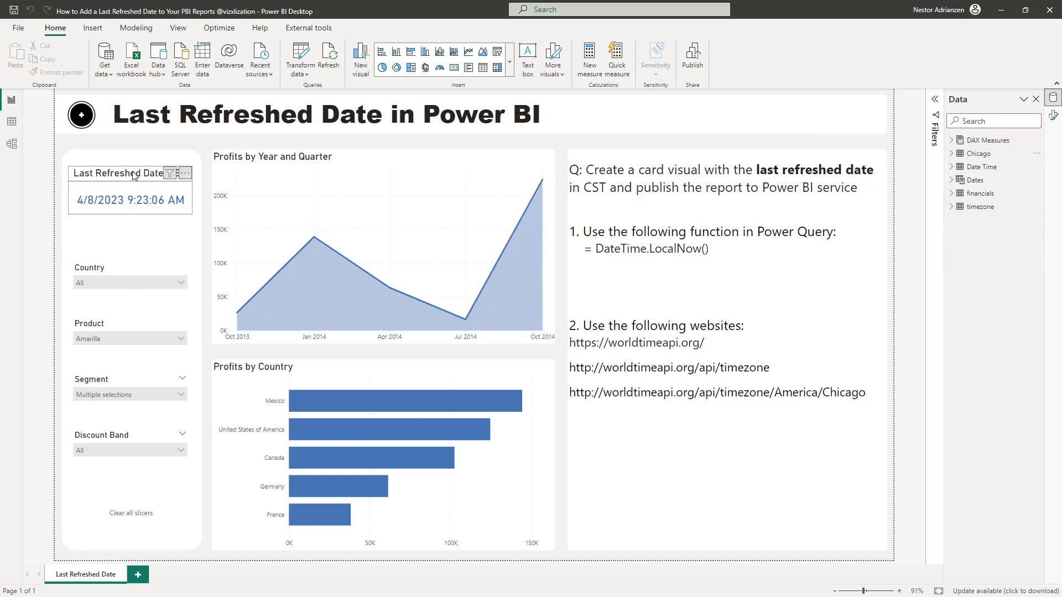
click(130, 189)
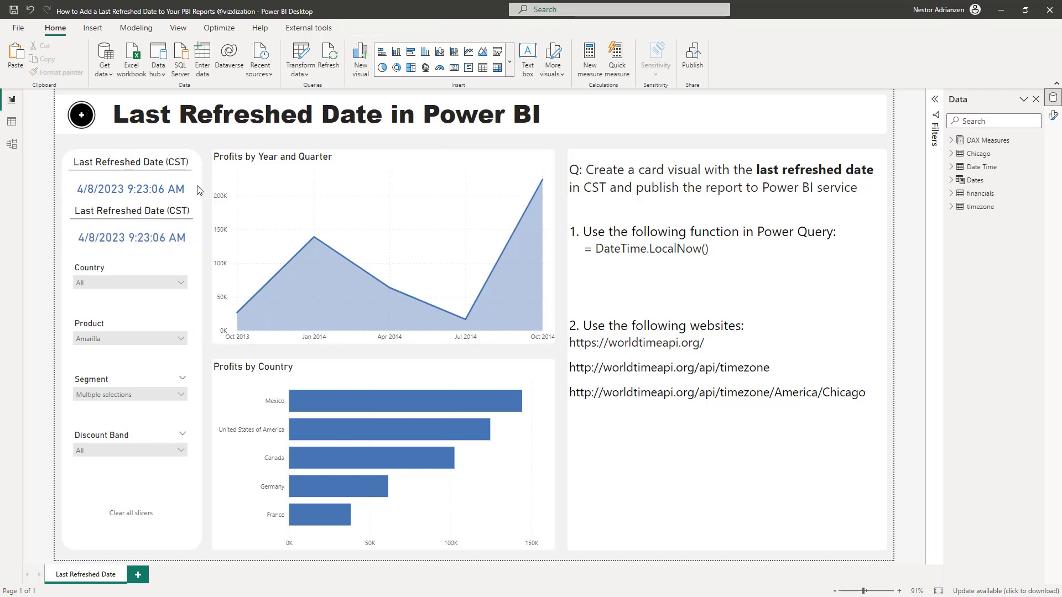
click(130, 226)
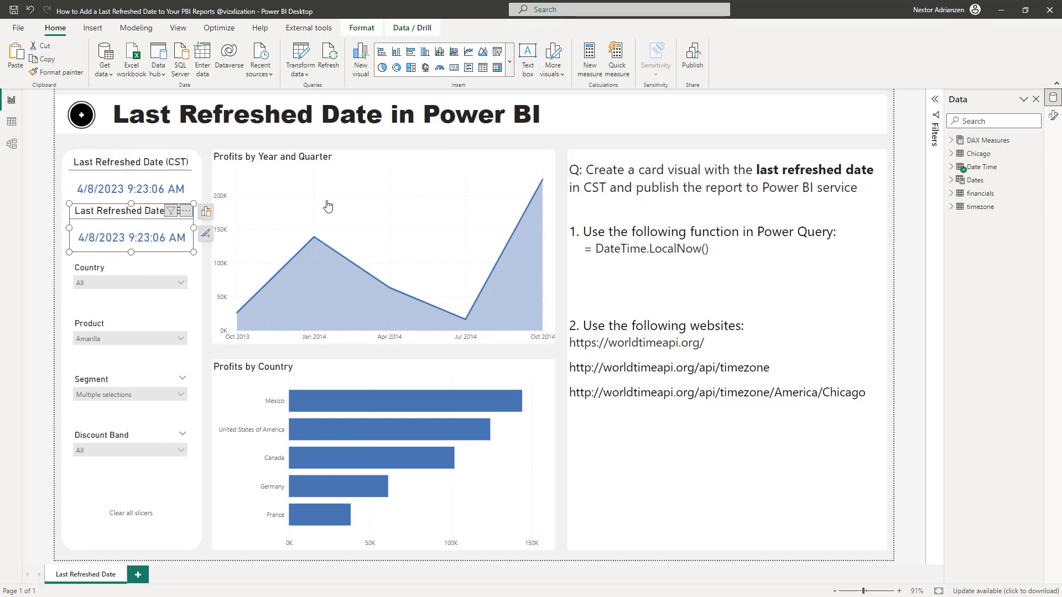
click(951, 166)
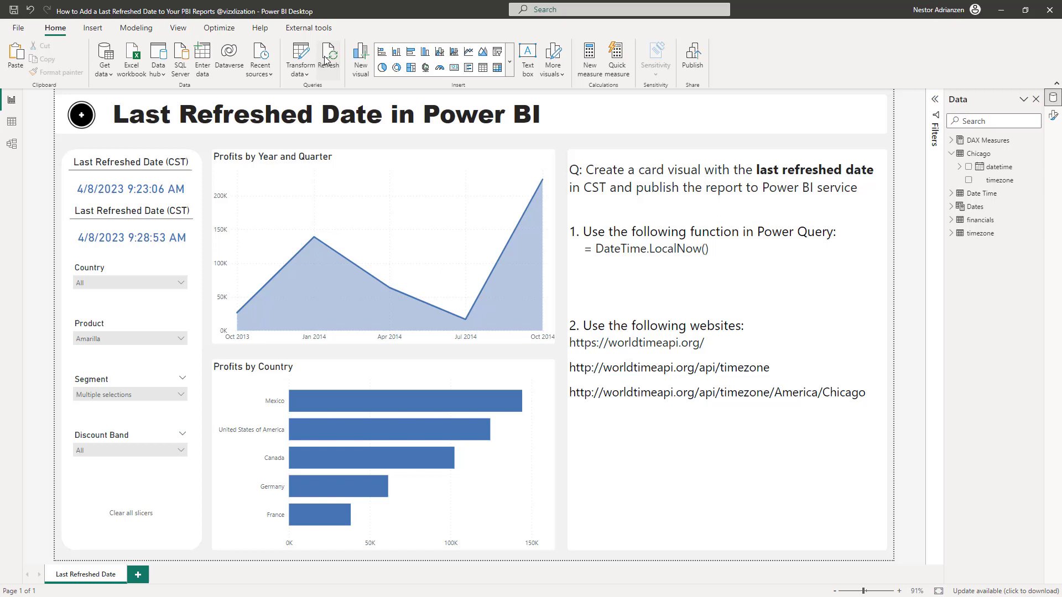
Step: Refresh the report so both cards show the 4/8/2023 9:29 AM CST timestamps
click(331, 52)
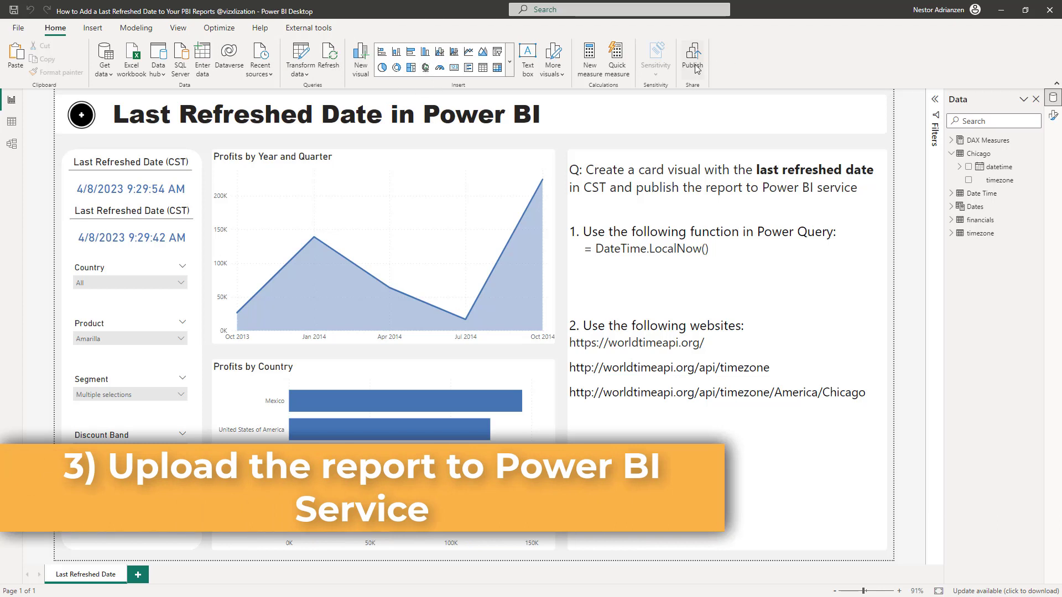
Step: Save the report and publish it to the workspace found by searching 'vi' in Power BI service
click(693, 53)
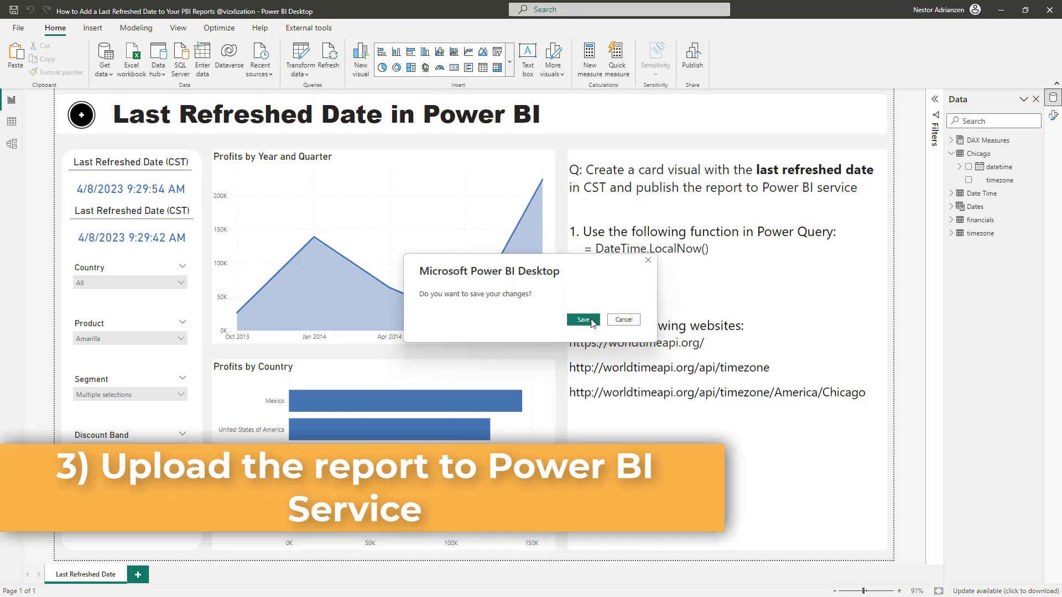
click(582, 320)
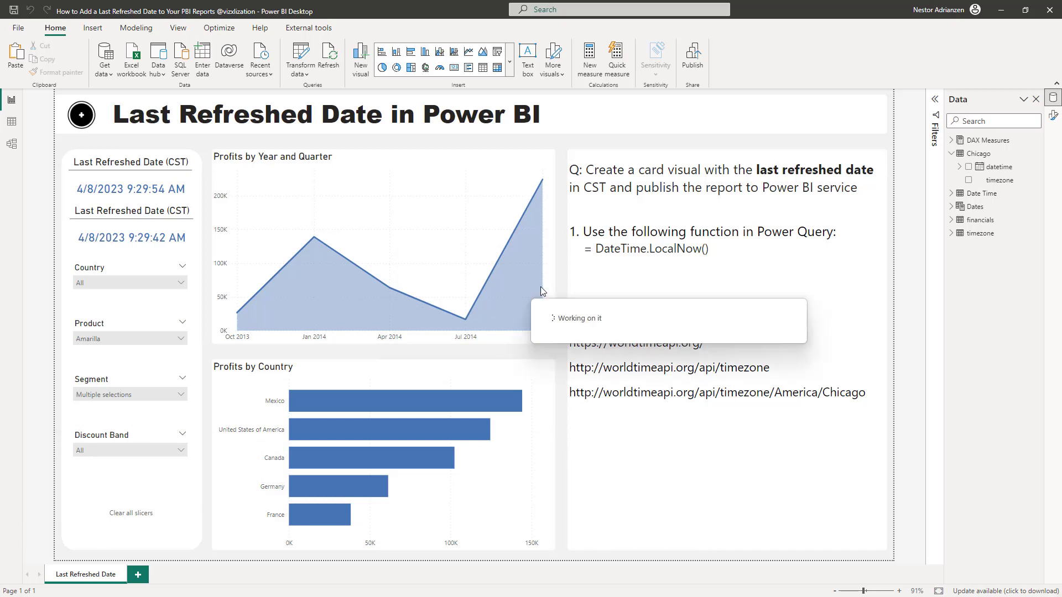
click(692, 53)
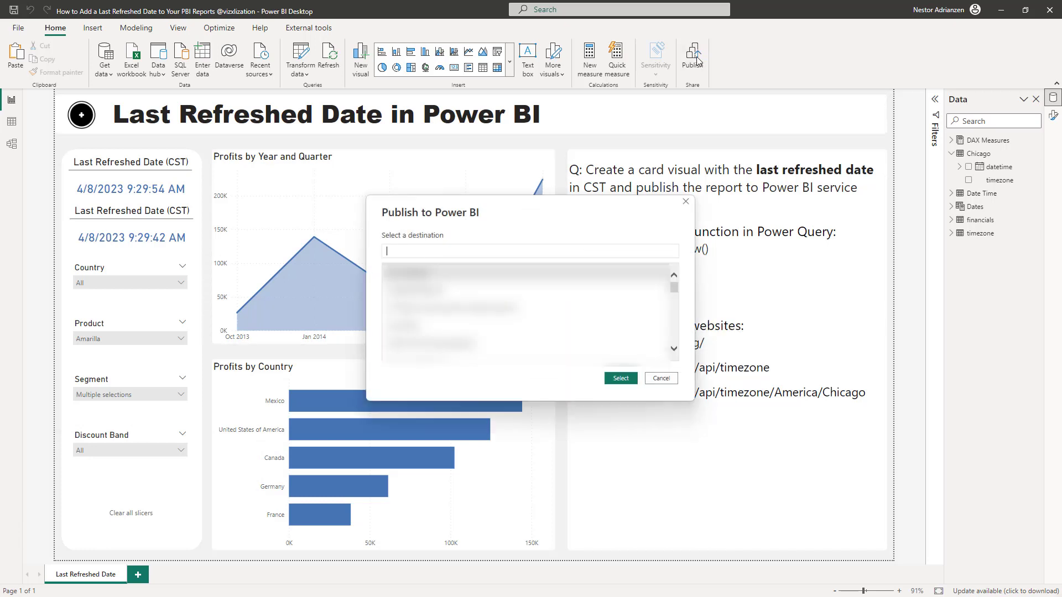
text(vi)
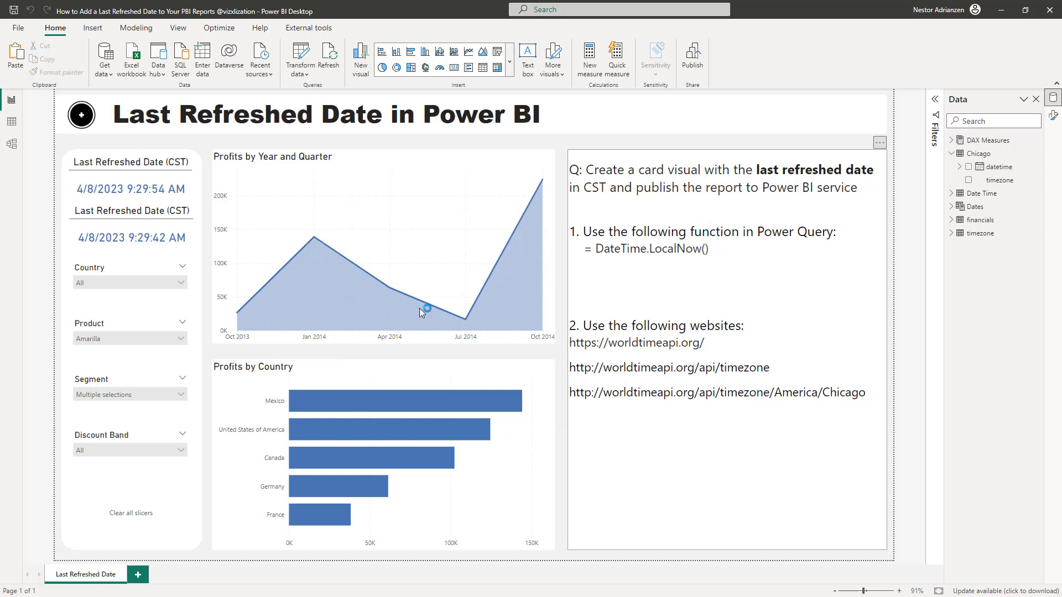
click(691, 52)
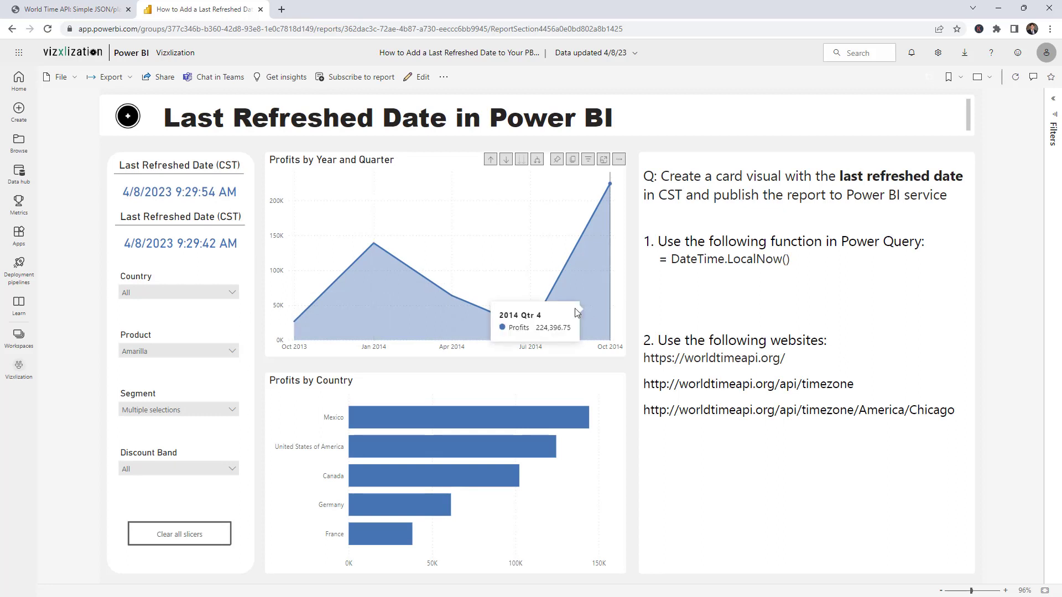
mouse_move(733, 303)
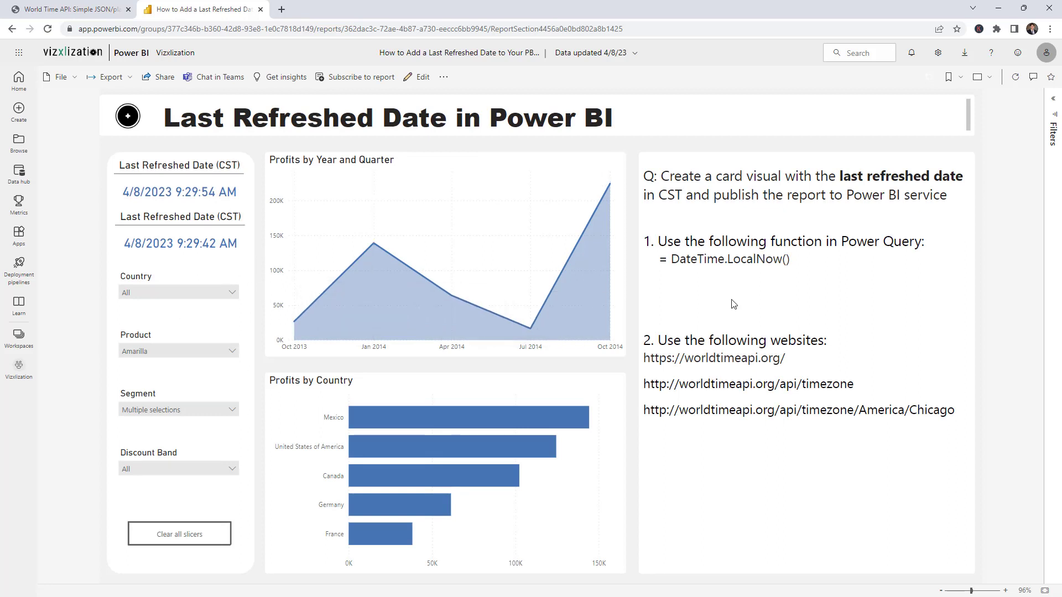
mouse_move(630, 285)
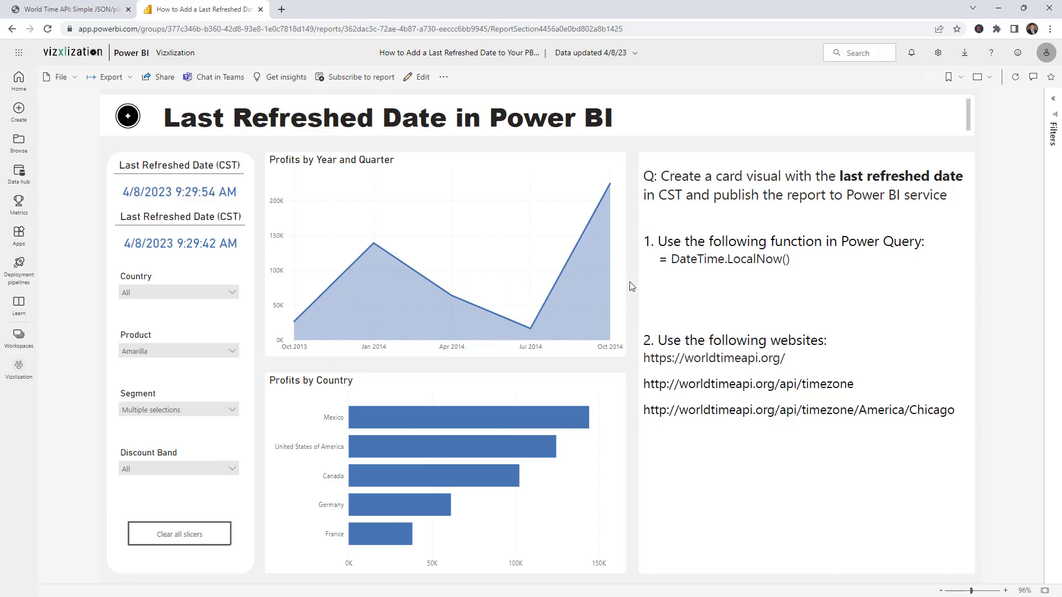